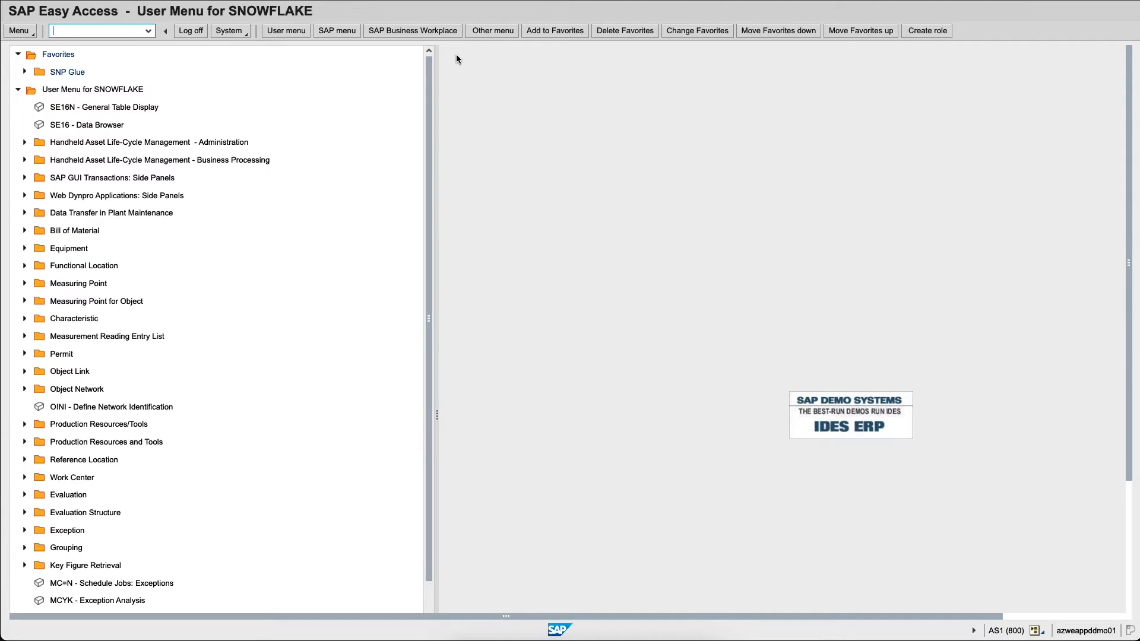
pyautogui.moveTo(451, 67)
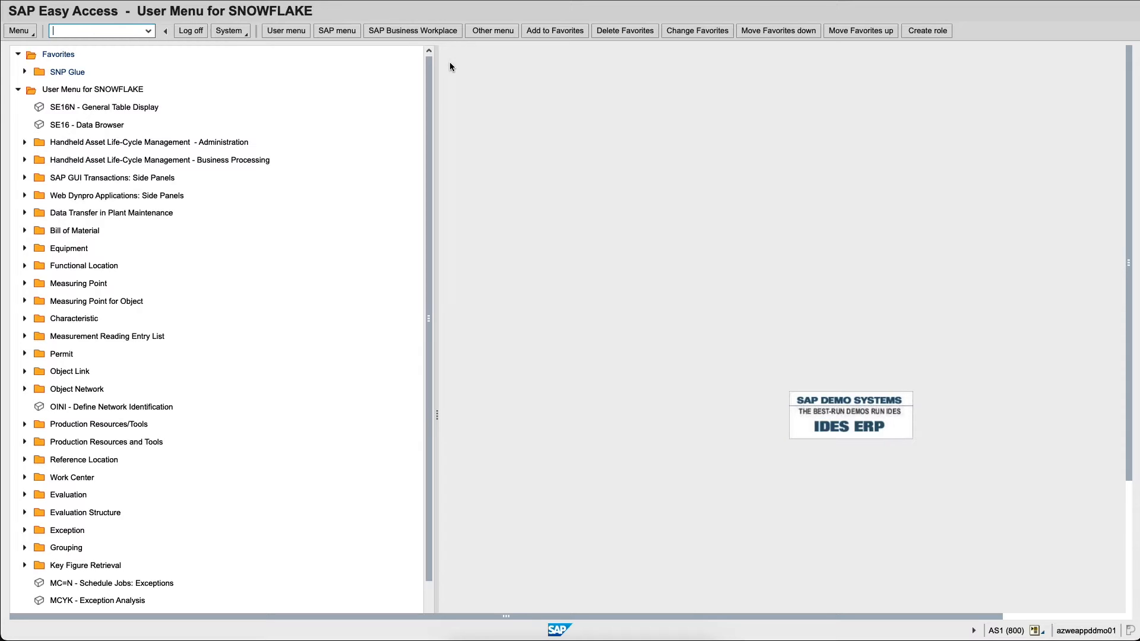
# Launch /DVD/GLUE Glue Cockpit from the SNP Glue favourites folder.
pyautogui.click(23, 71)
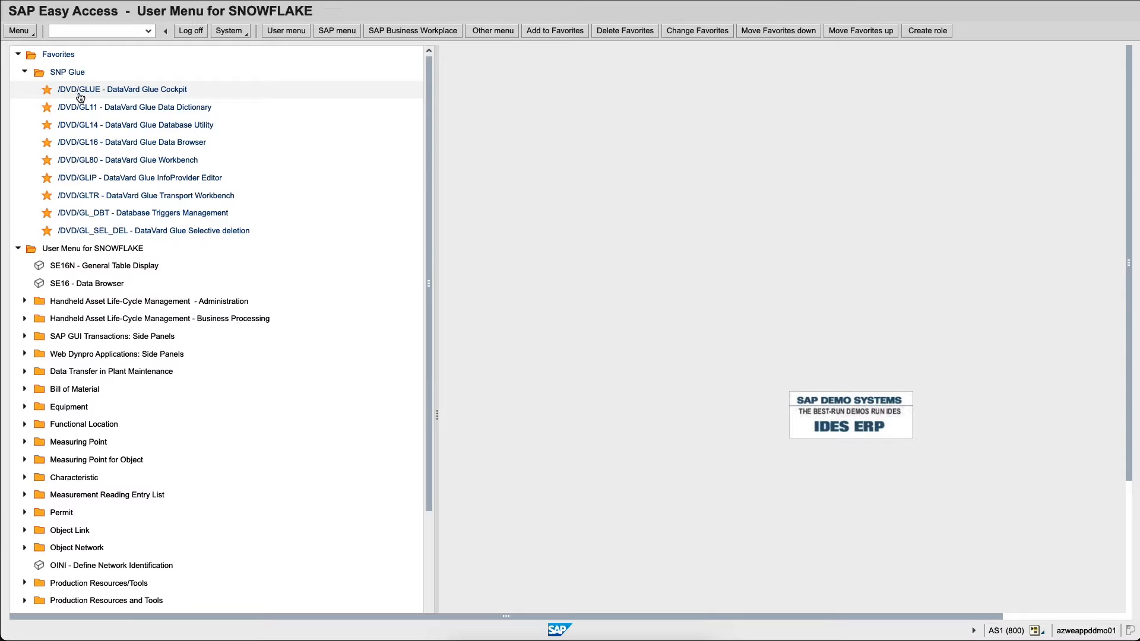
pyautogui.moveTo(100, 102)
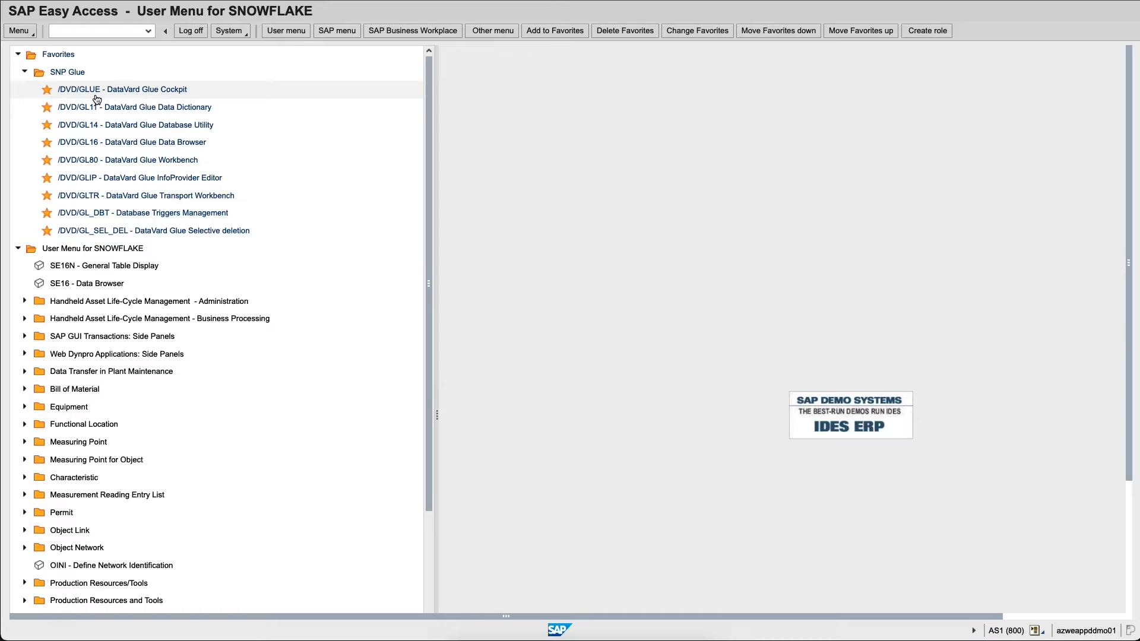
pyautogui.doubleClick(113, 90)
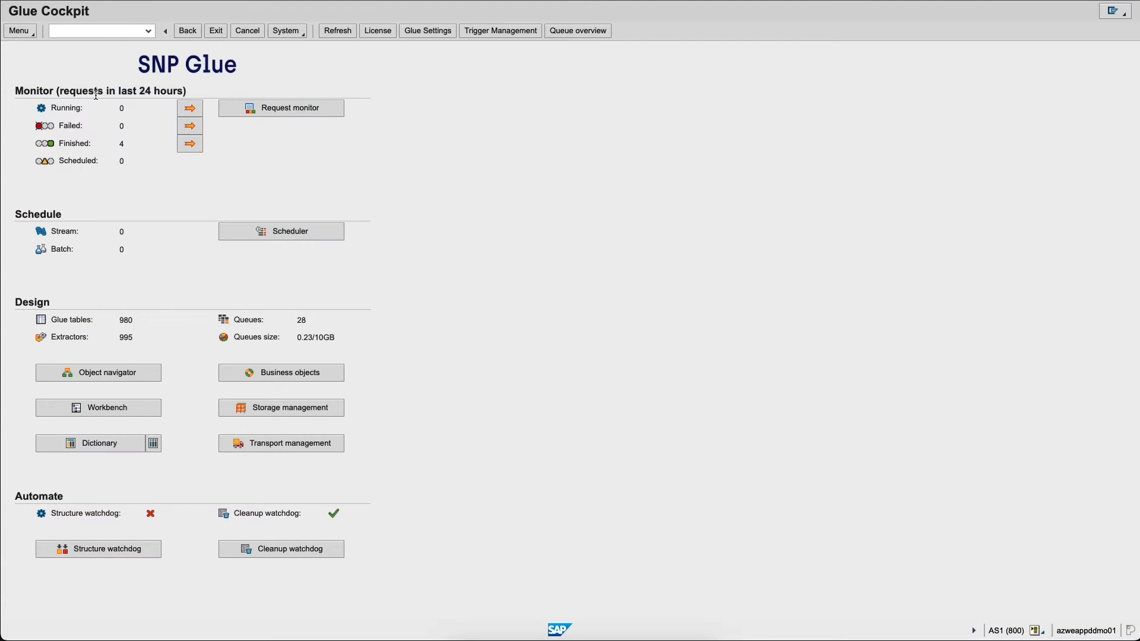
pyautogui.moveTo(109, 93)
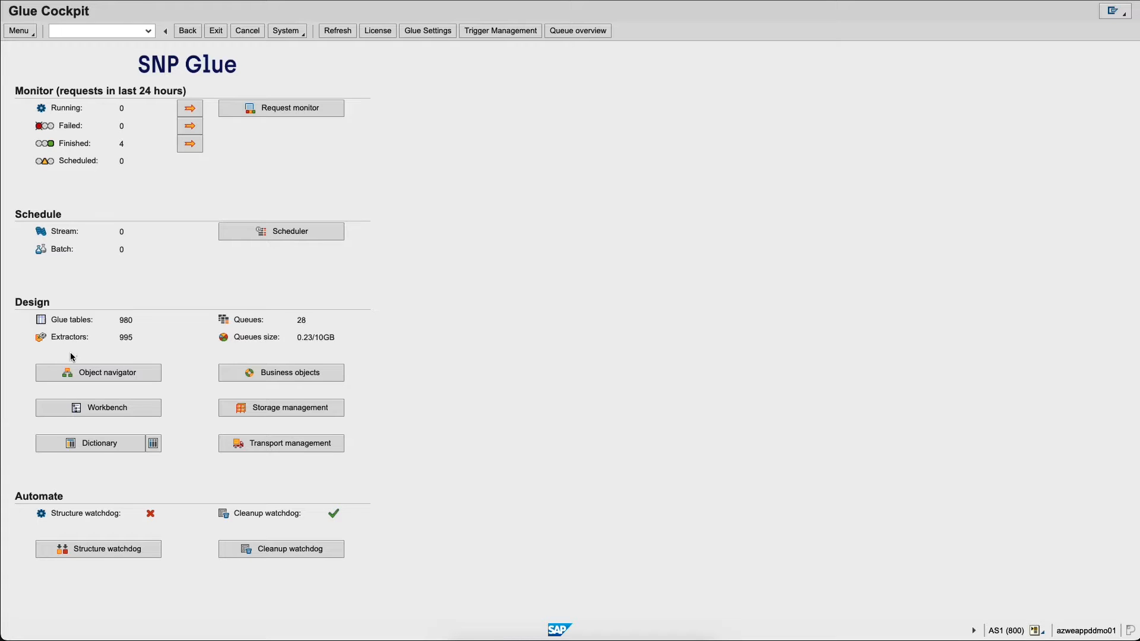
pyautogui.moveTo(91, 374)
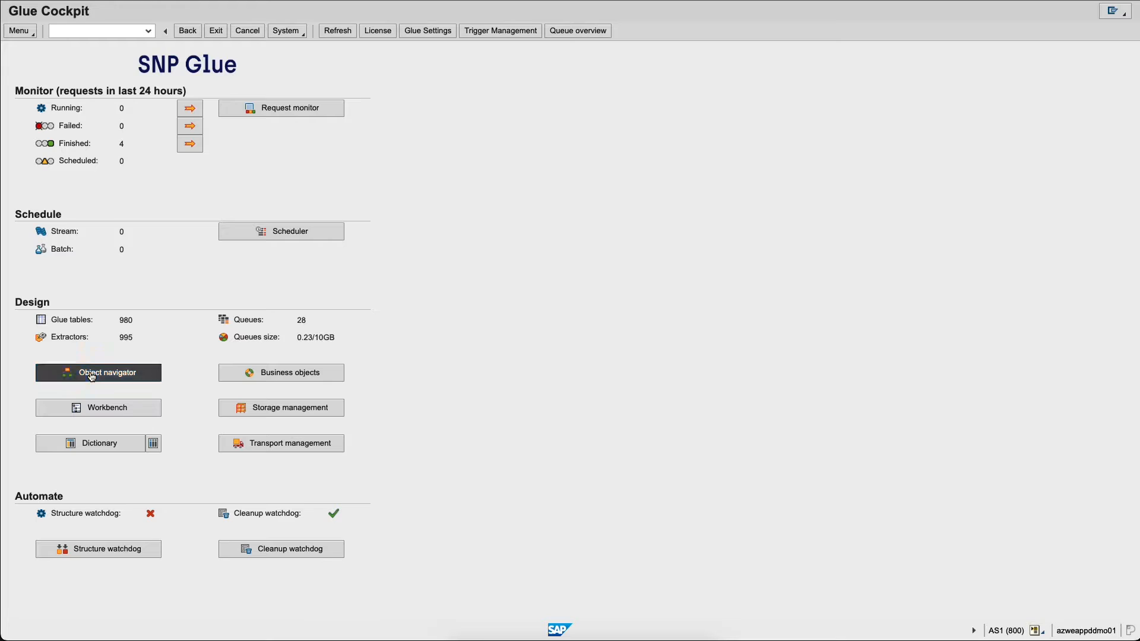
# Show the ZSF_PARTNER template objects ZSFP_MARA and ZSFP_MARA_F in the Object Navigator.
pyautogui.click(97, 371)
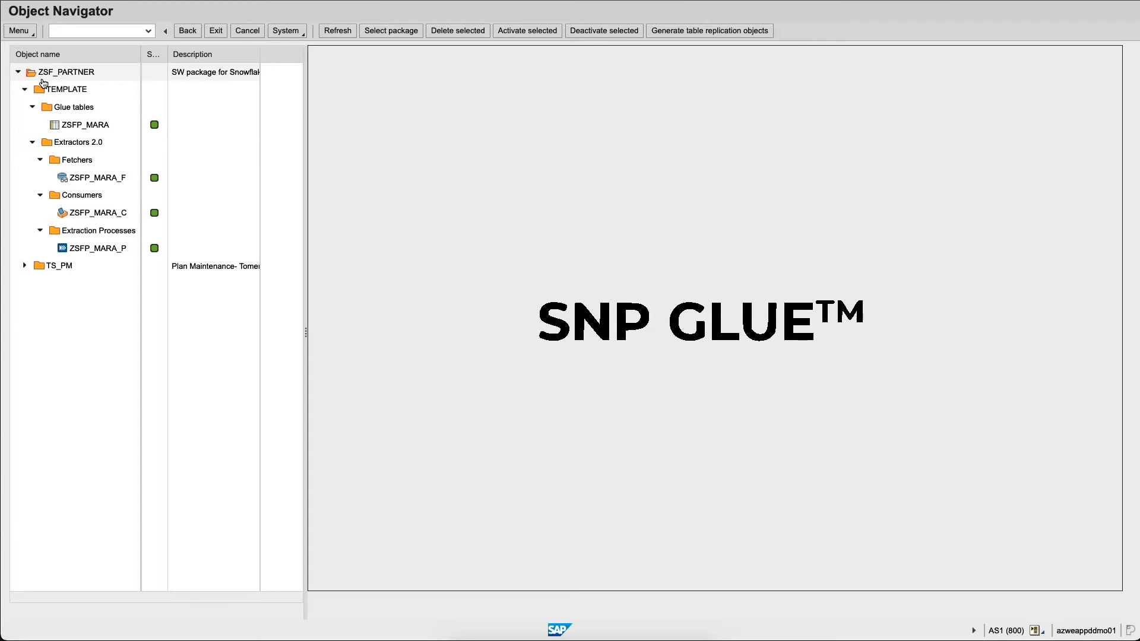
pyautogui.moveTo(72, 83)
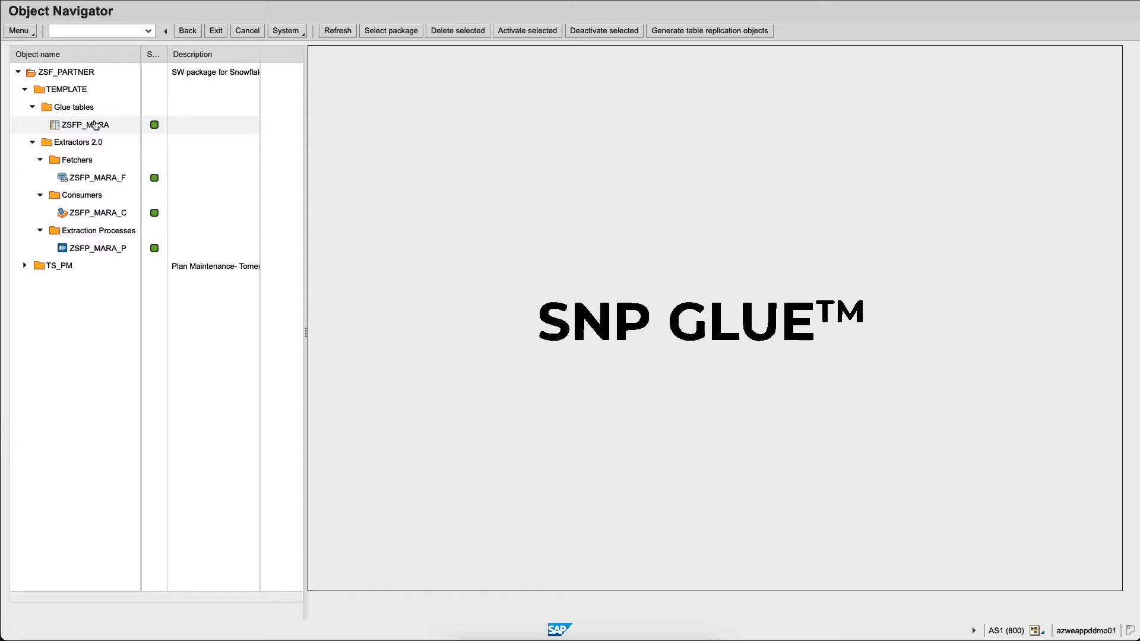
pyautogui.click(89, 178)
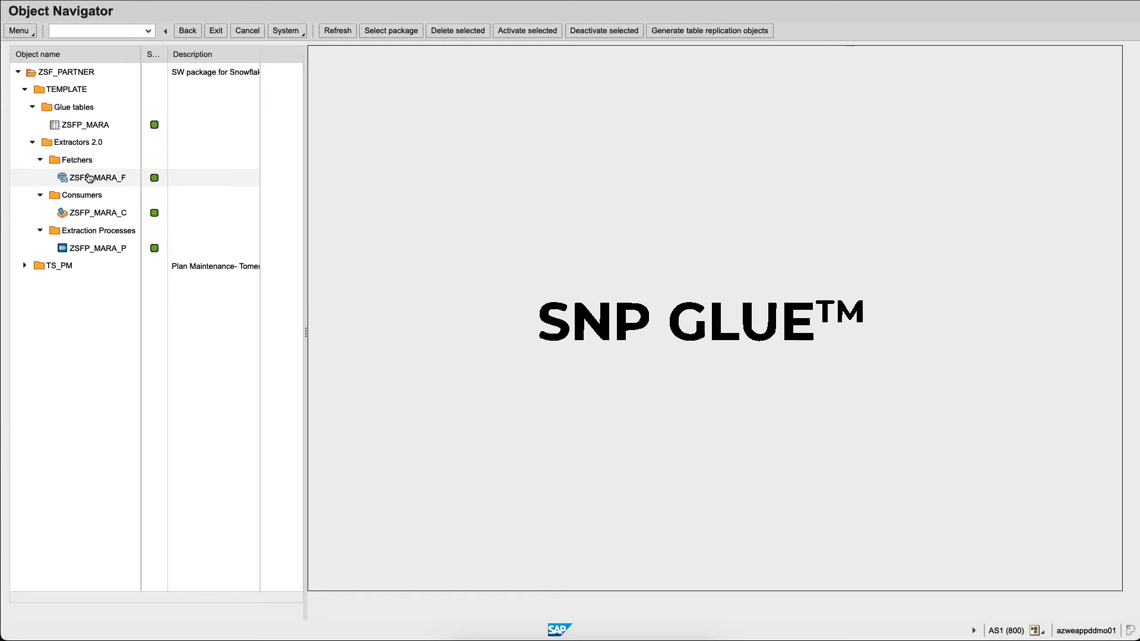
pyautogui.click(96, 248)
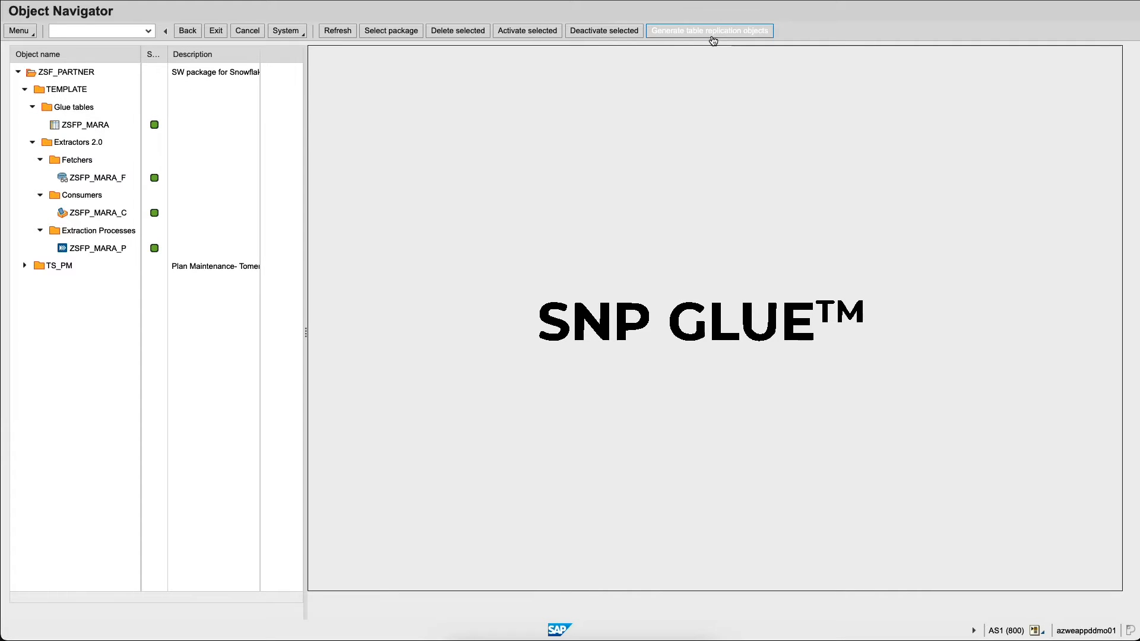
# Load the ZSFP_TABLES_MS variant into Glue Objects Generation with MAKT as source table.
pyautogui.click(711, 31)
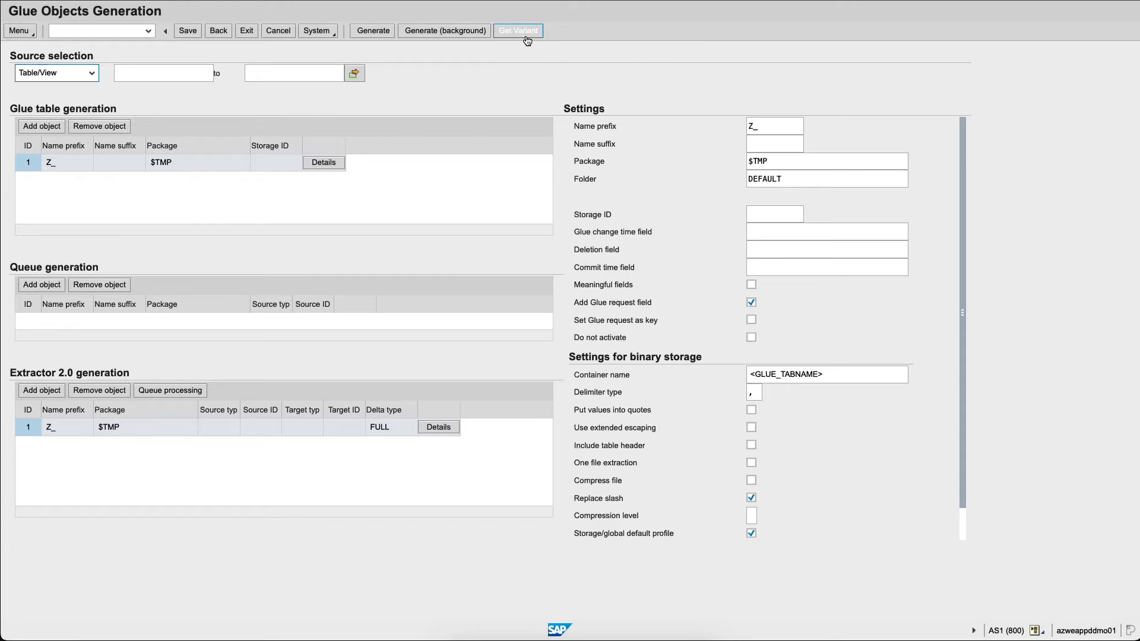
pyautogui.click(520, 30)
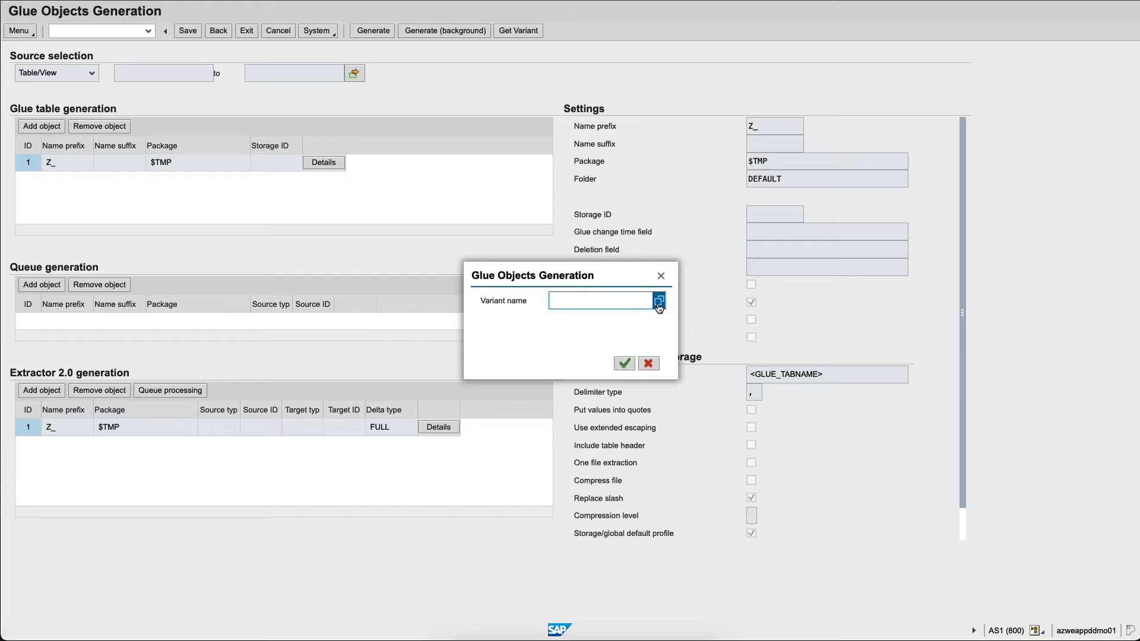
pyautogui.click(659, 303)
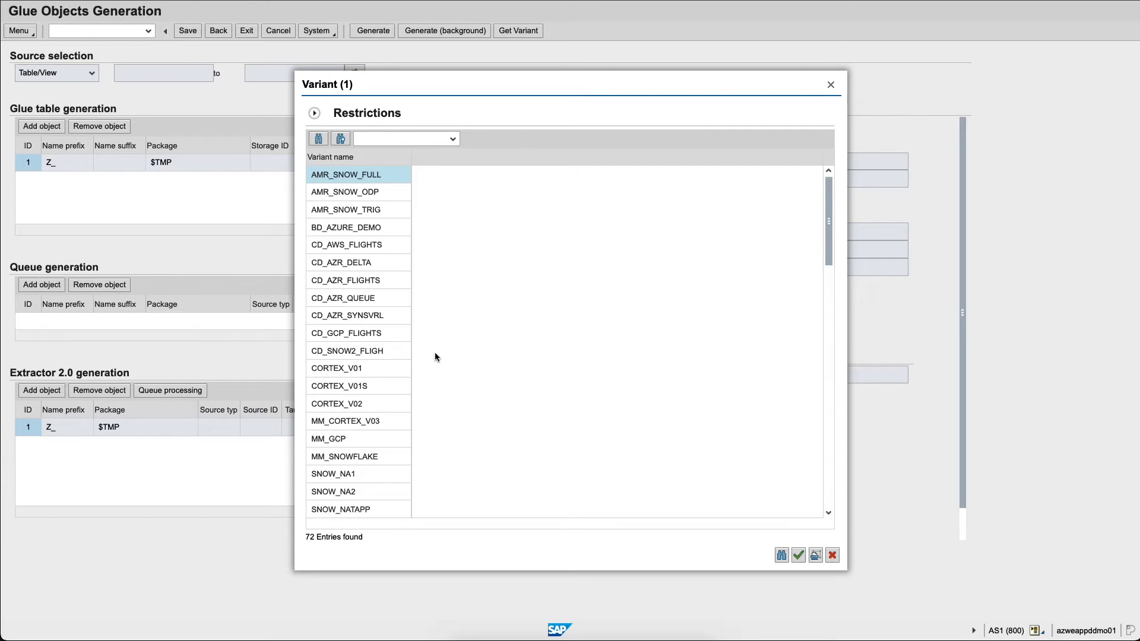
pyautogui.scroll(-3)
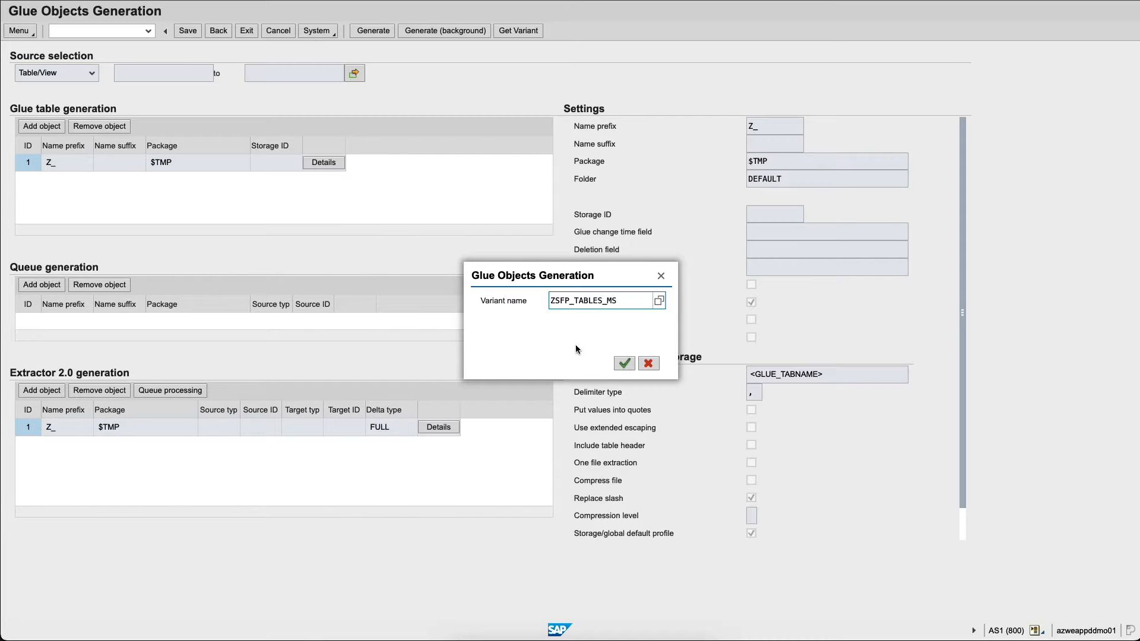
pyautogui.click(624, 363)
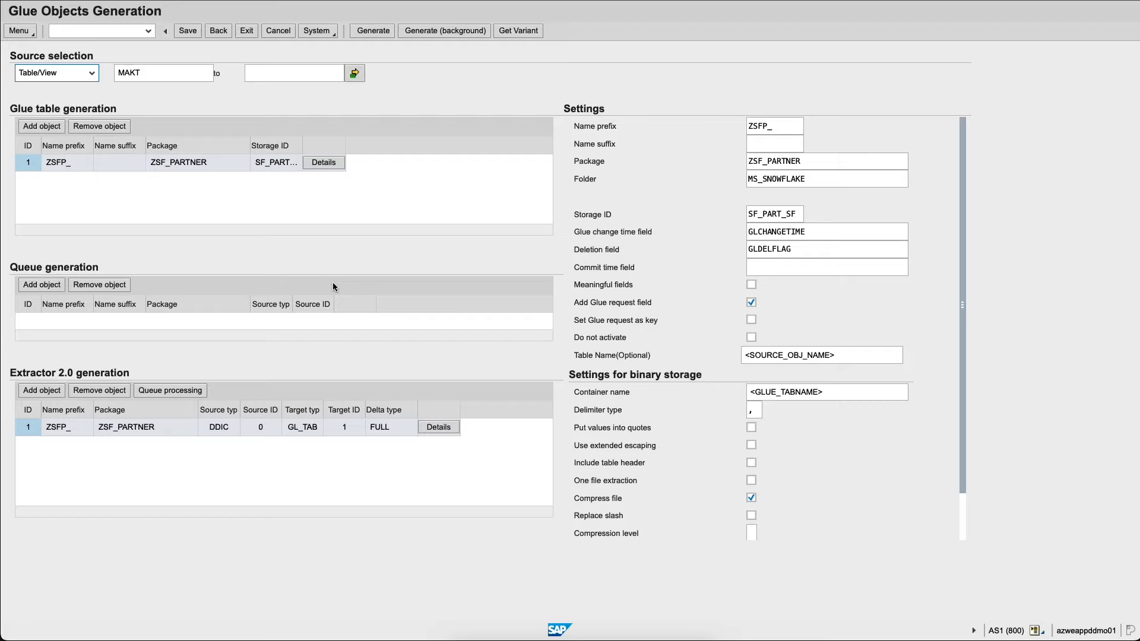
pyautogui.moveTo(102, 124)
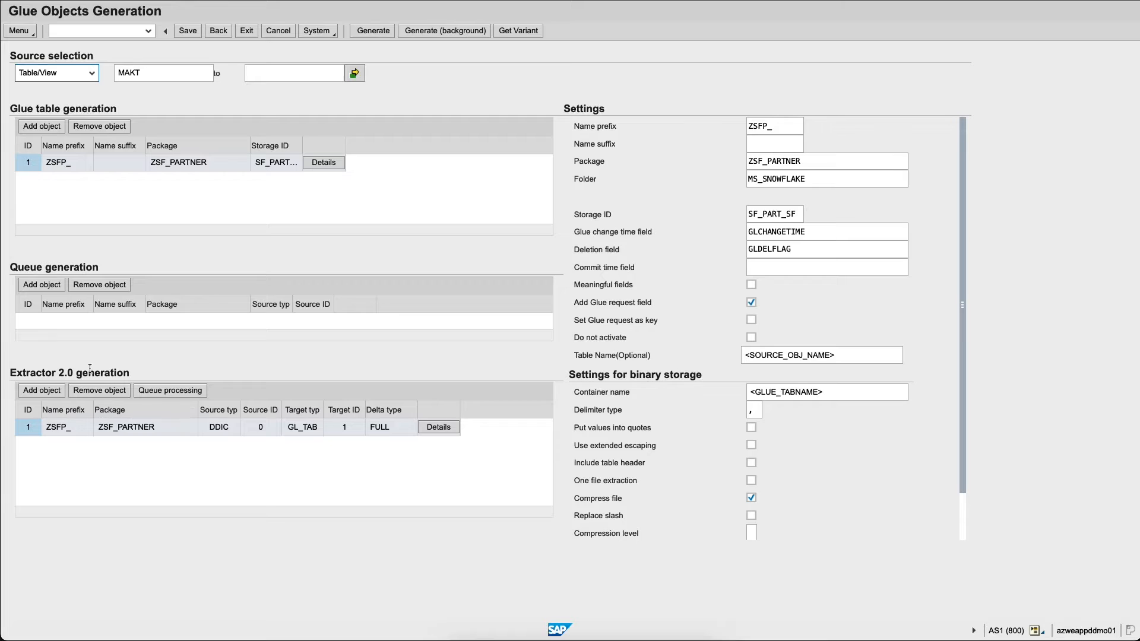
pyautogui.moveTo(152, 62)
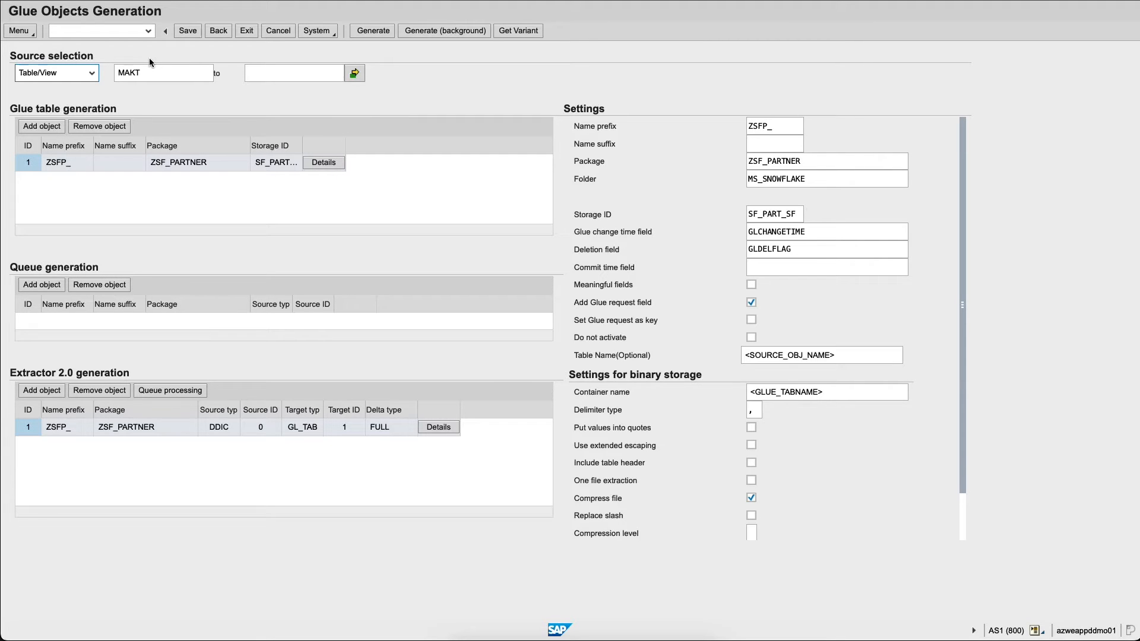
pyautogui.click(353, 73)
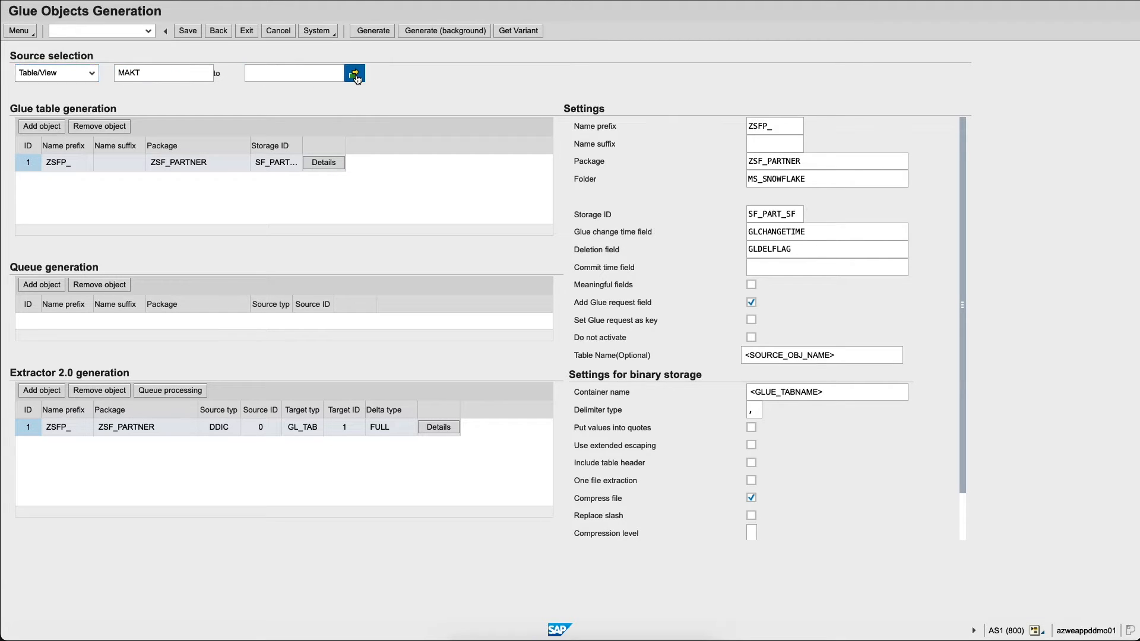
# Keep fetcher delta type FULL in the extractor details and generate ZSFP_MAKT with _F, _C and _P.
pyautogui.click(355, 74)
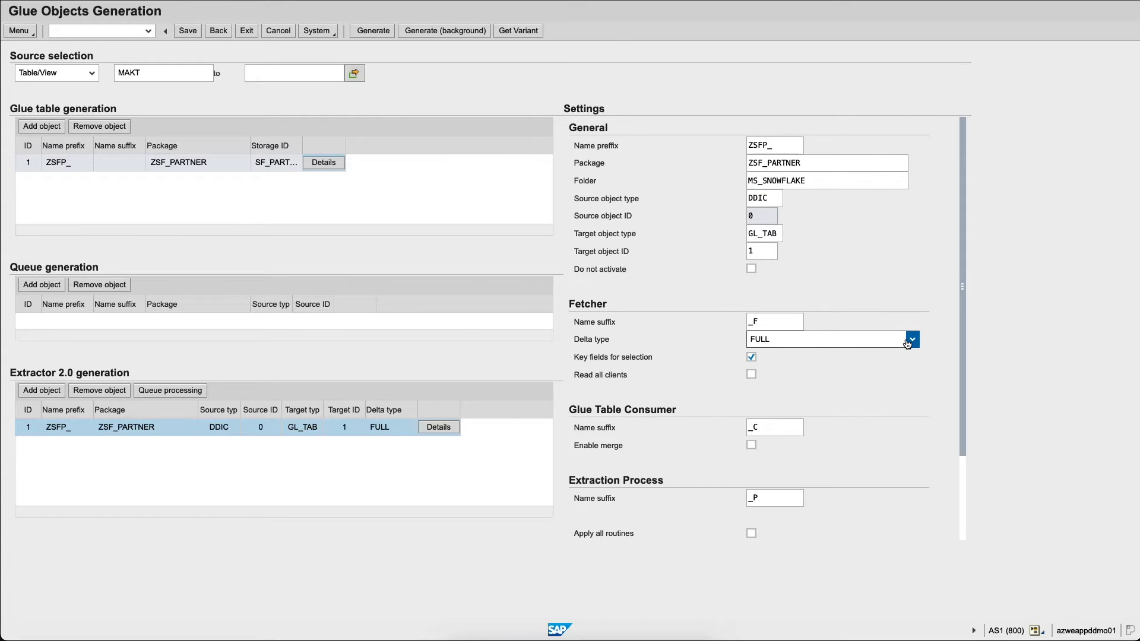
pyautogui.click(911, 339)
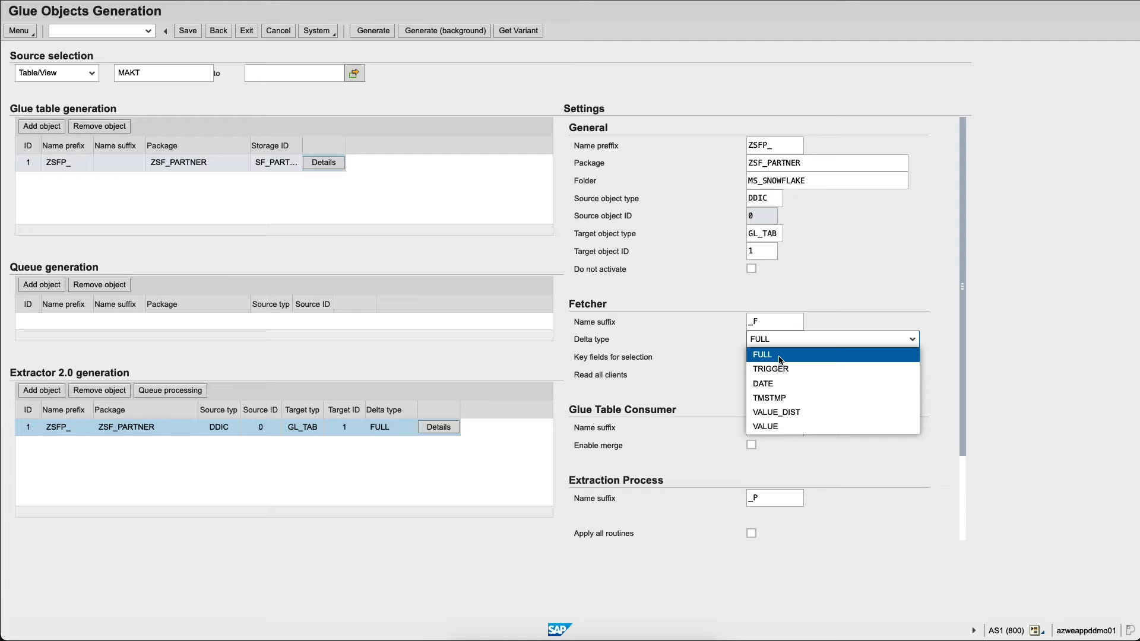
pyautogui.moveTo(792, 384)
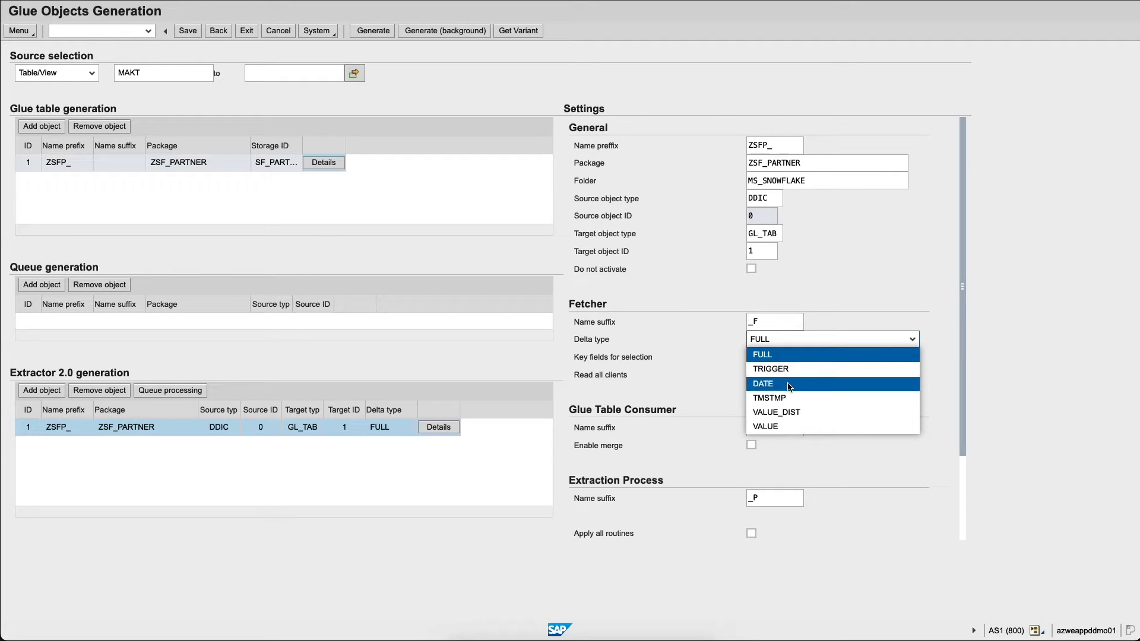
pyautogui.moveTo(805, 436)
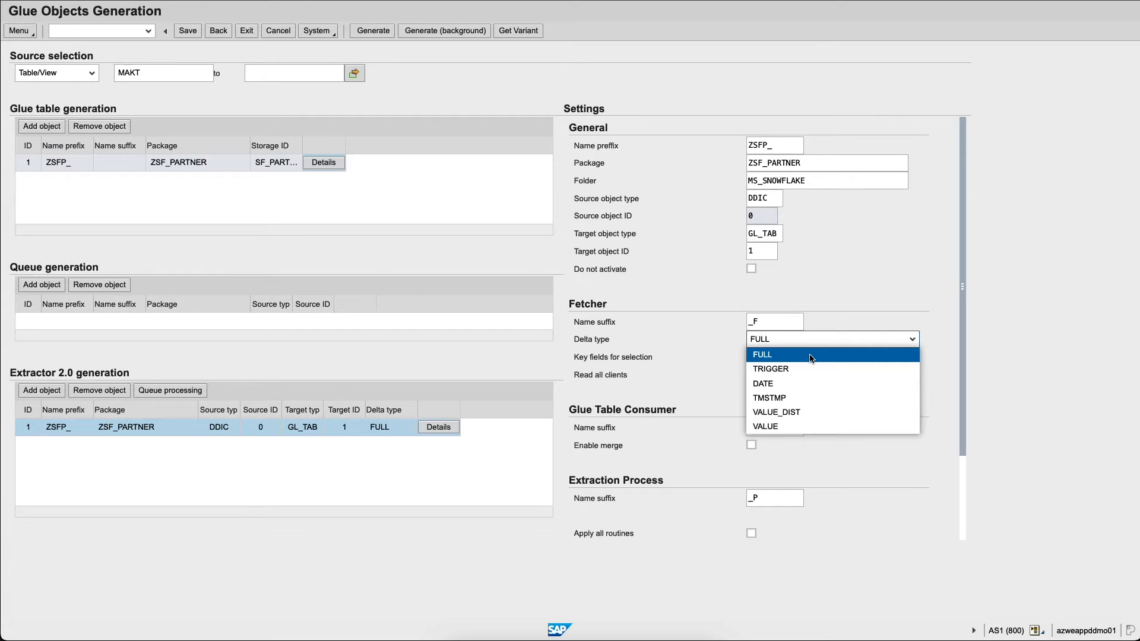
pyautogui.click(763, 354)
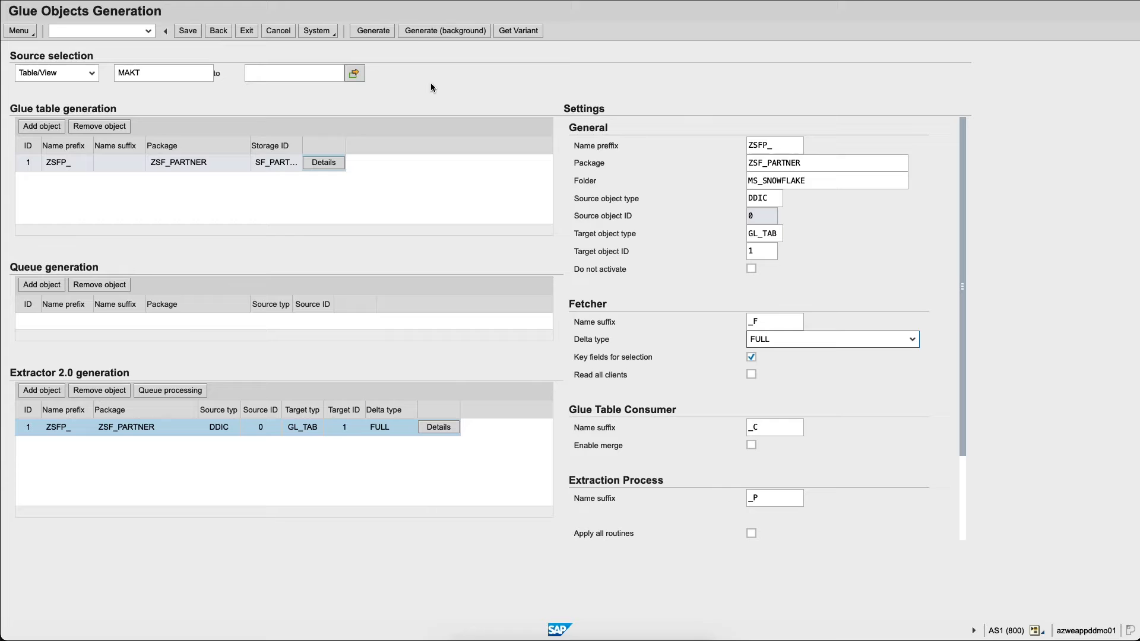
pyautogui.click(373, 31)
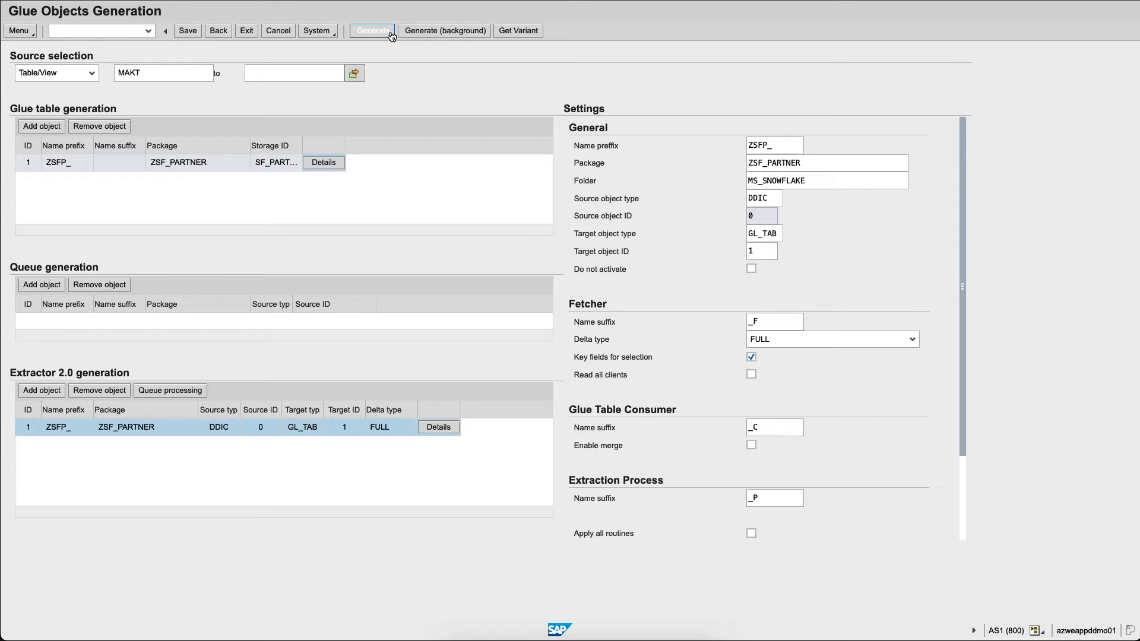
pyautogui.click(375, 31)
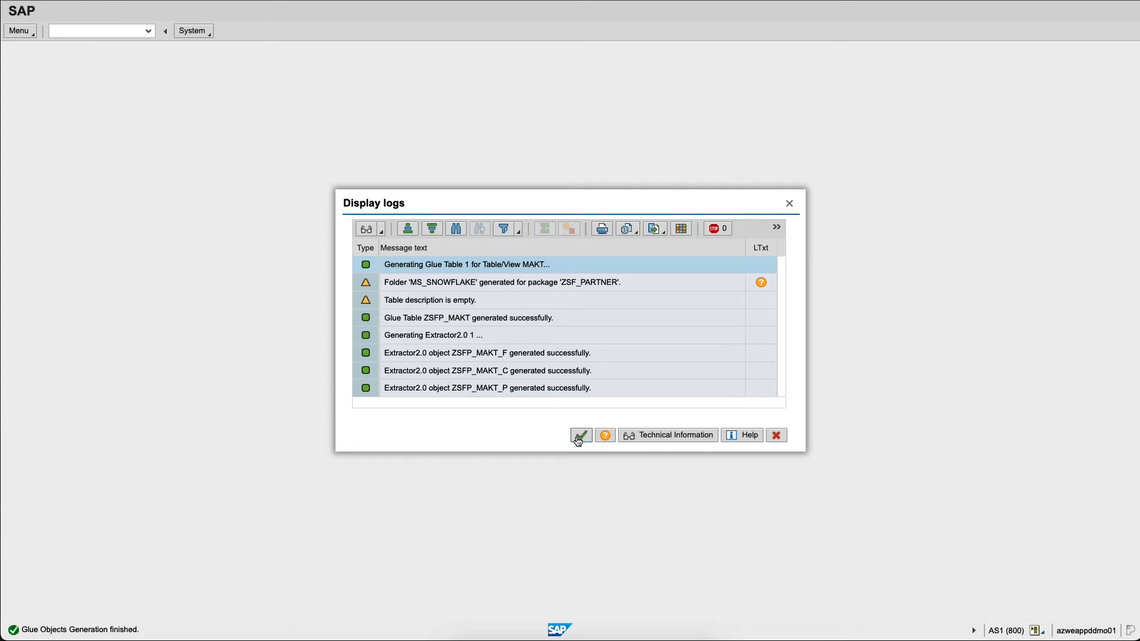
# Close the log and list the RAW > ECC tables in Snowsight showing the new empty MAKT table.
pyautogui.click(580, 435)
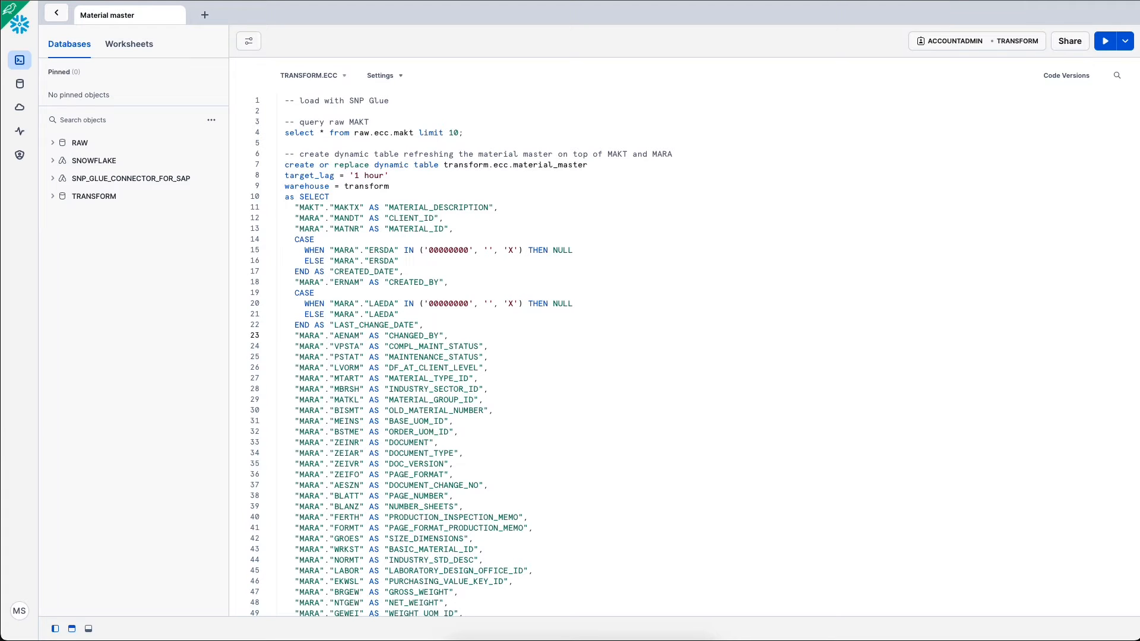
pyautogui.click(79, 143)
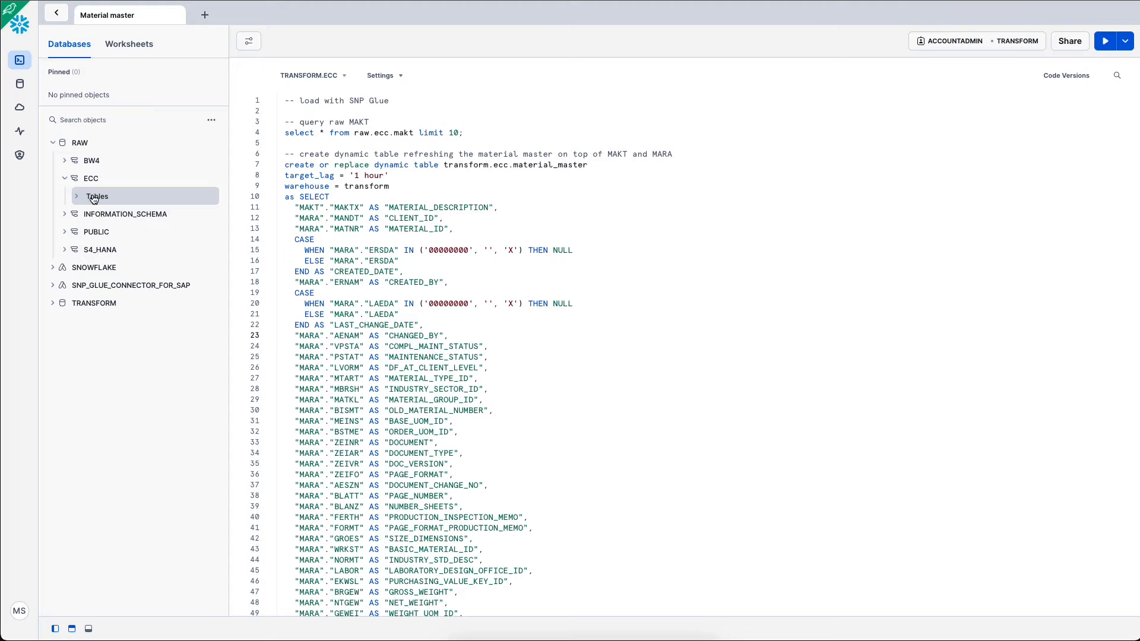
pyautogui.click(95, 197)
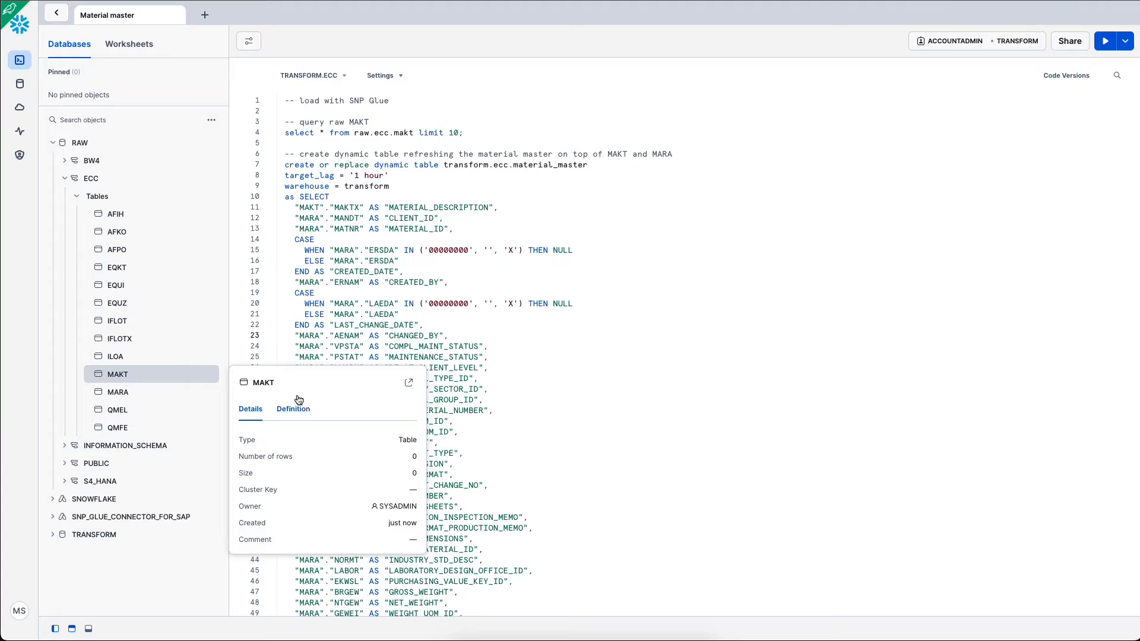
pyautogui.moveTo(413, 478)
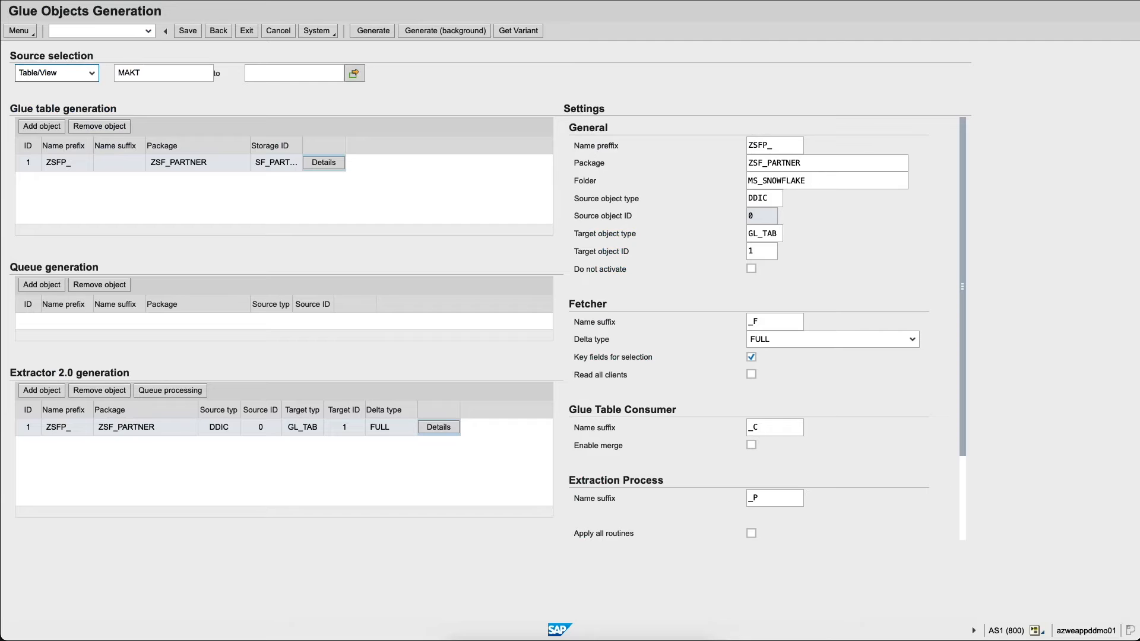
# Expand MS_SNOWFLAKE glue tables and extractors to reach ZSFP_MAKT and ZSFP_MAKT_P.
pyautogui.click(218, 31)
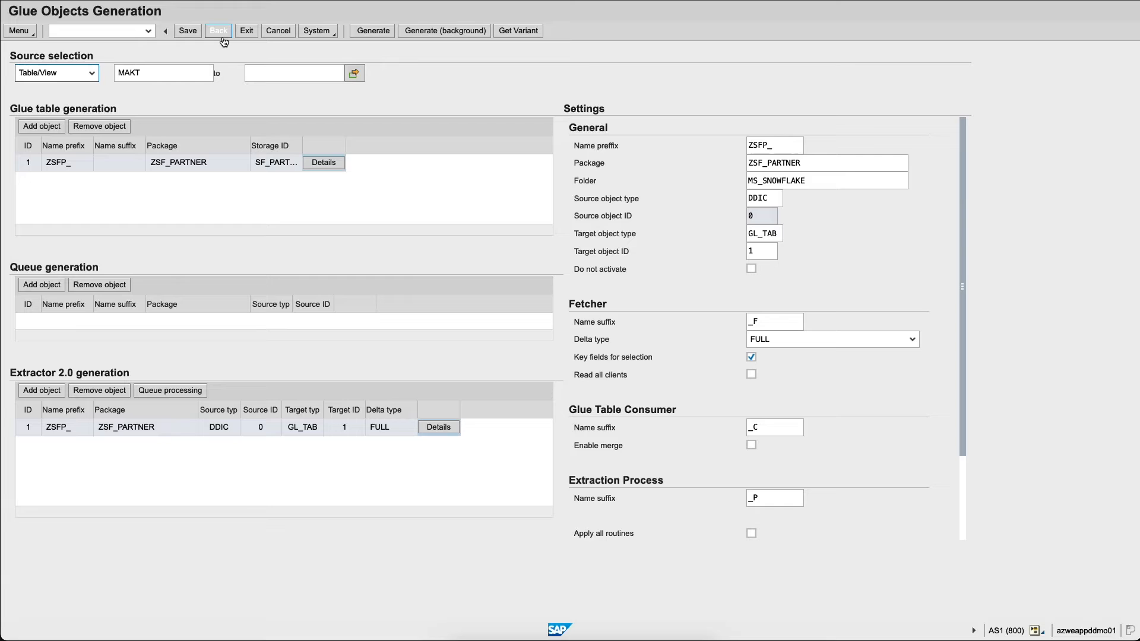
pyautogui.click(220, 31)
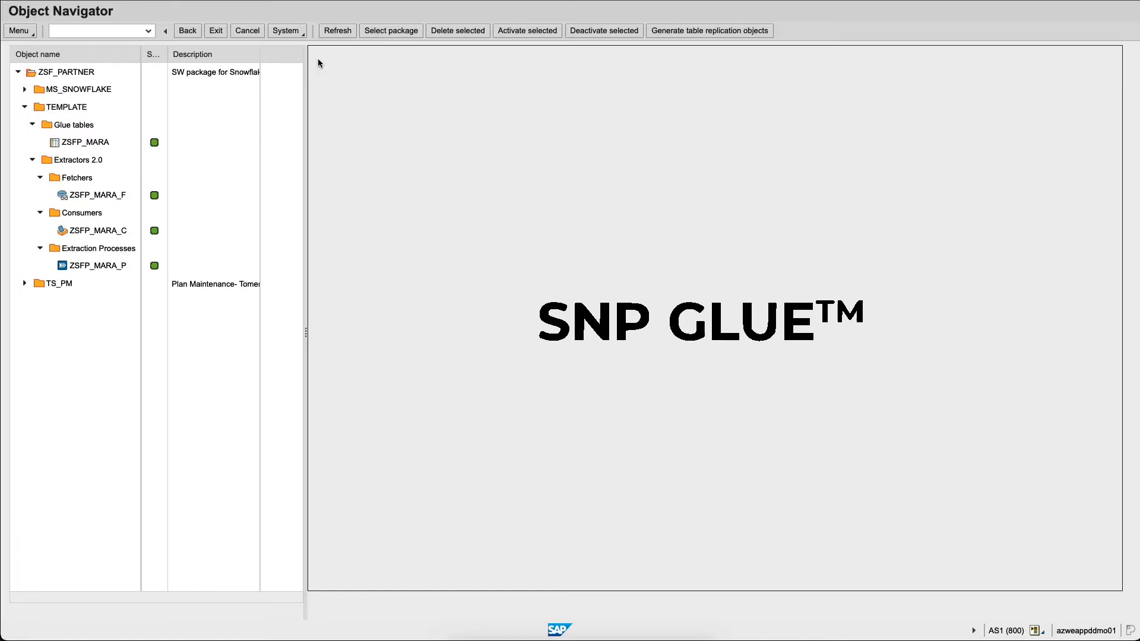
pyautogui.click(24, 90)
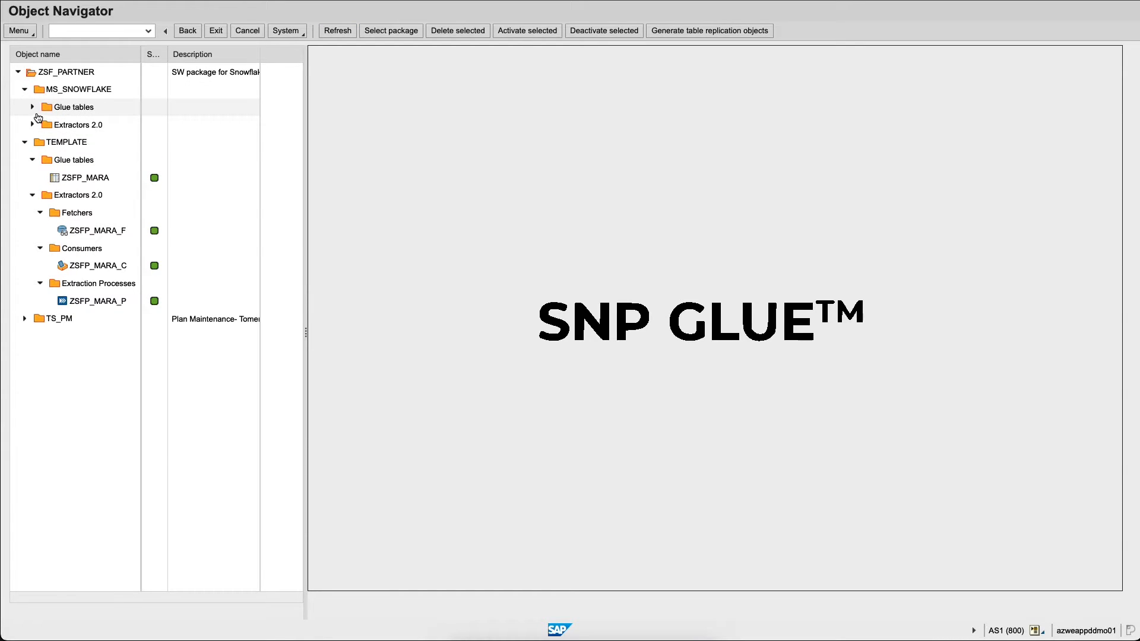
pyautogui.click(33, 107)
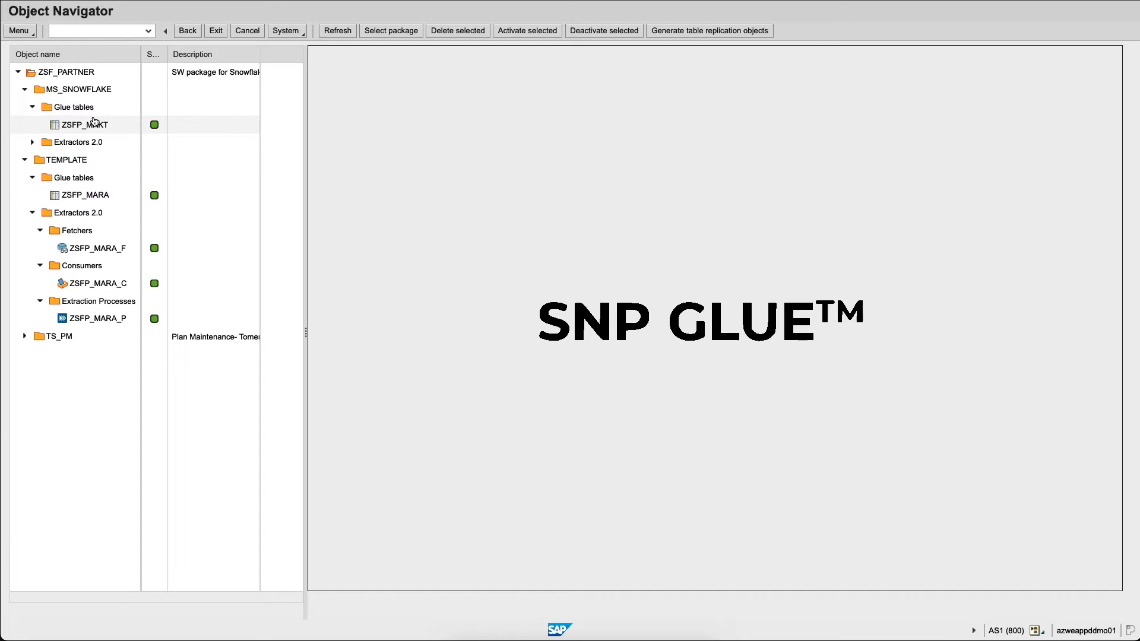
pyautogui.click(33, 143)
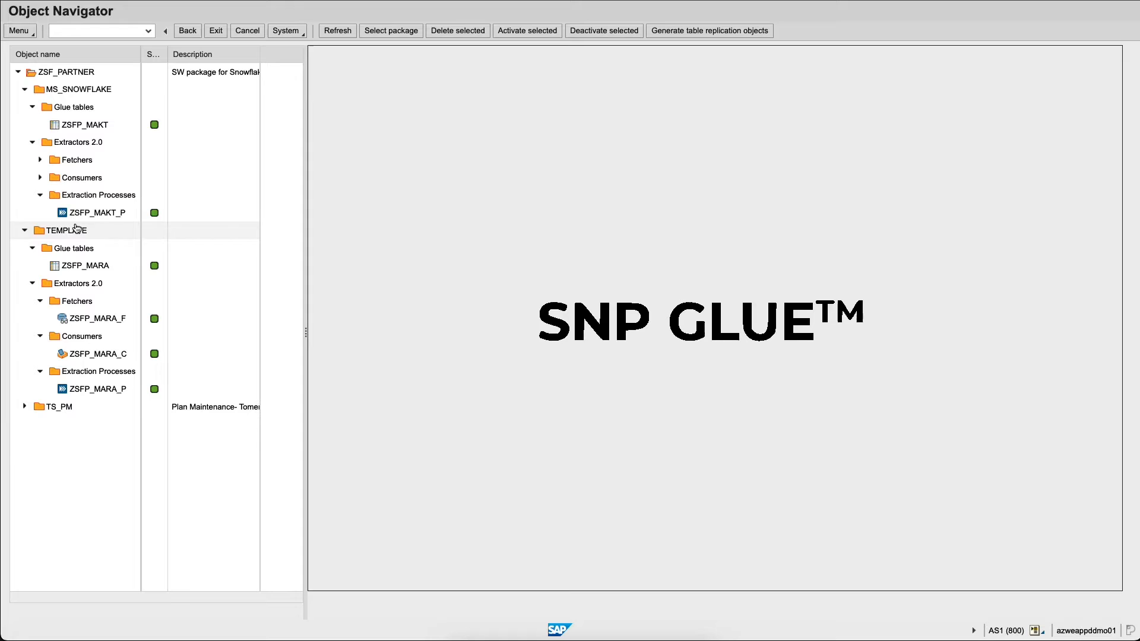
pyautogui.click(97, 212)
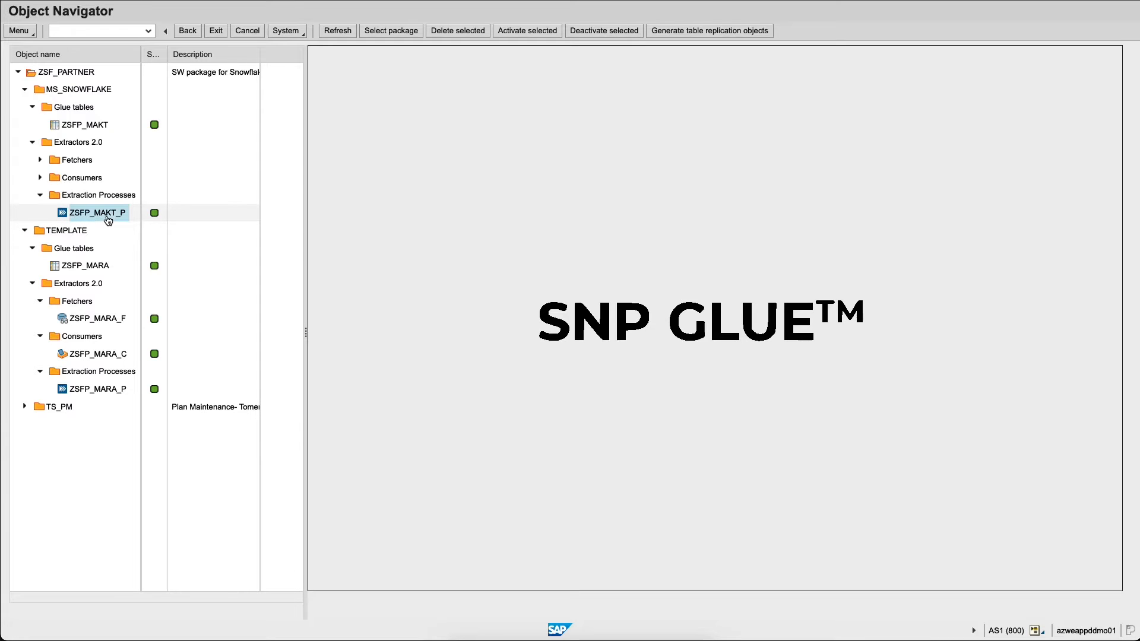
# Start executing extraction process ZSFP_MAKT_P after checking its execution type options.
pyautogui.doubleClick(97, 213)
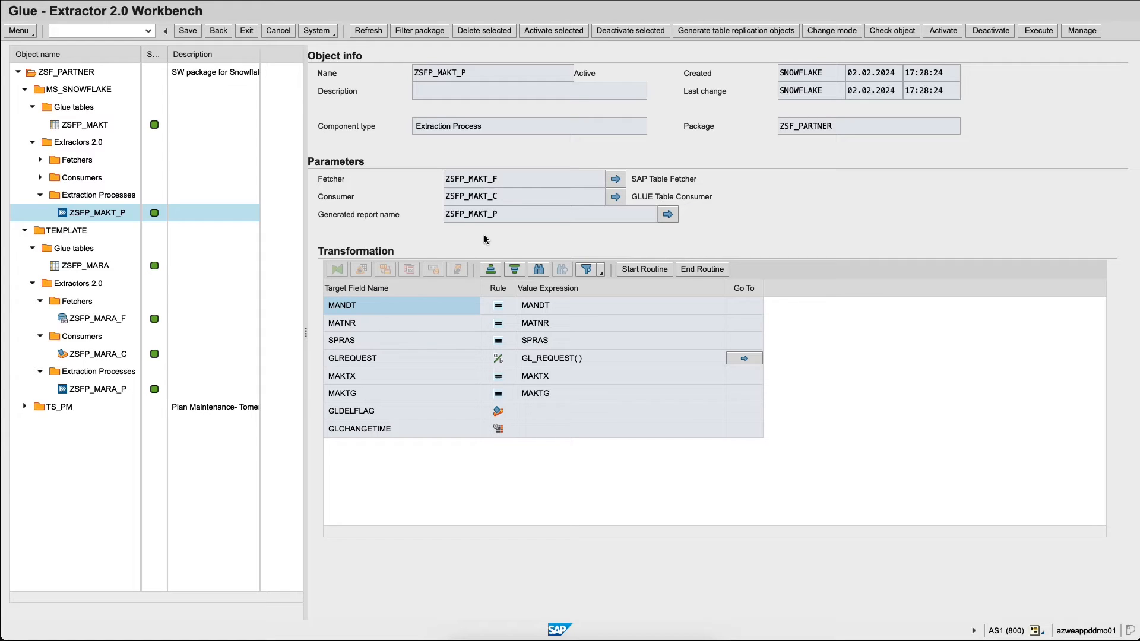
pyautogui.moveTo(1114, 43)
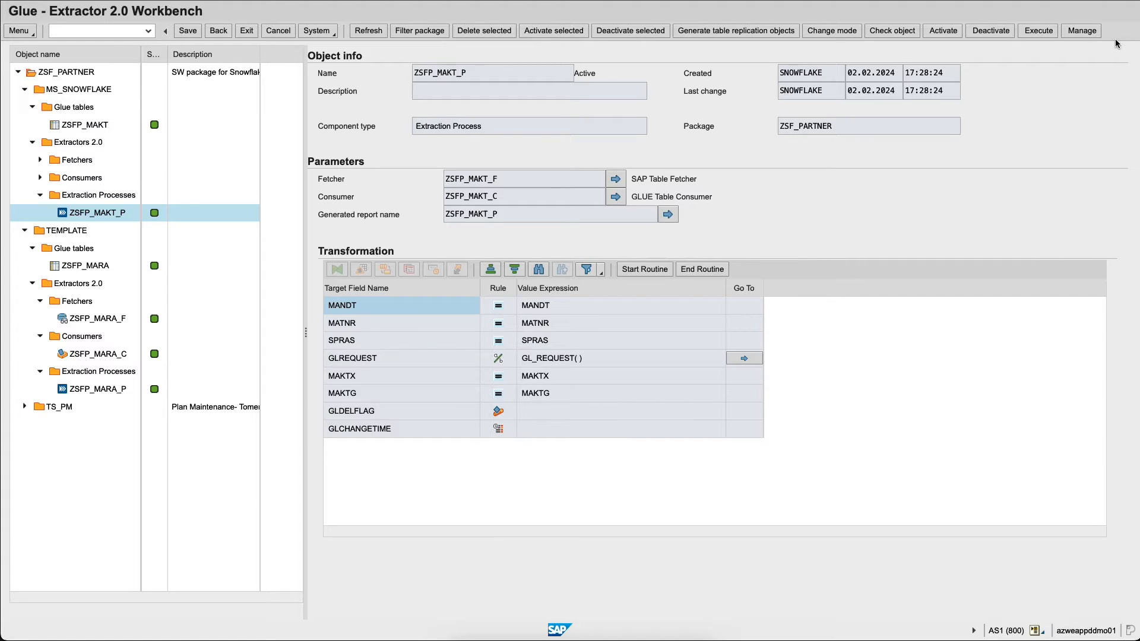
pyautogui.click(1037, 31)
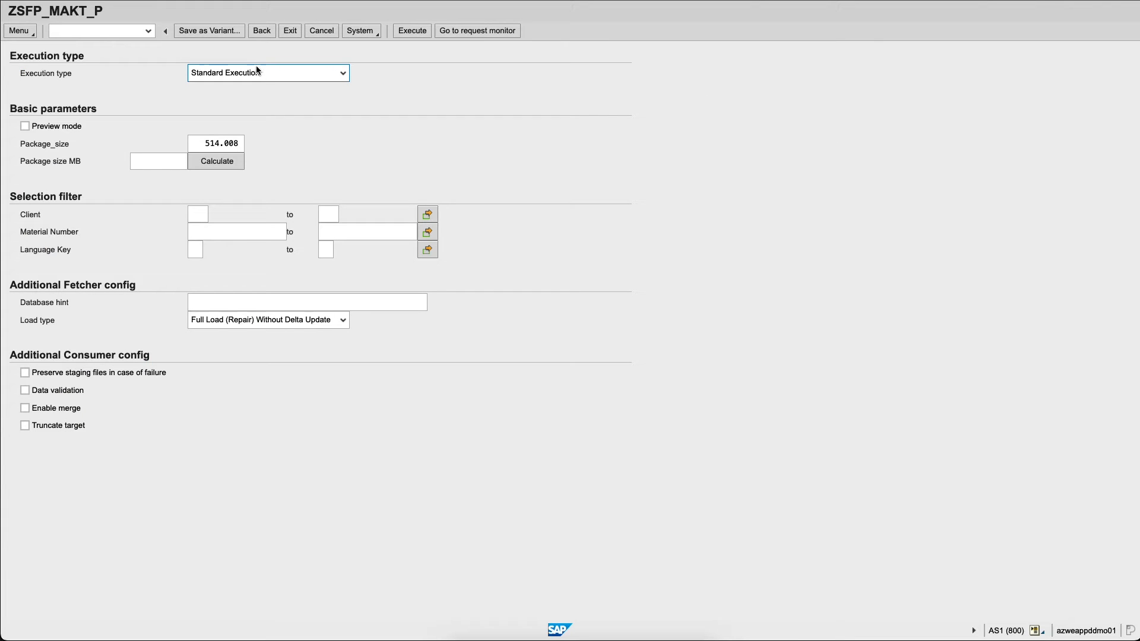
pyautogui.click(216, 144)
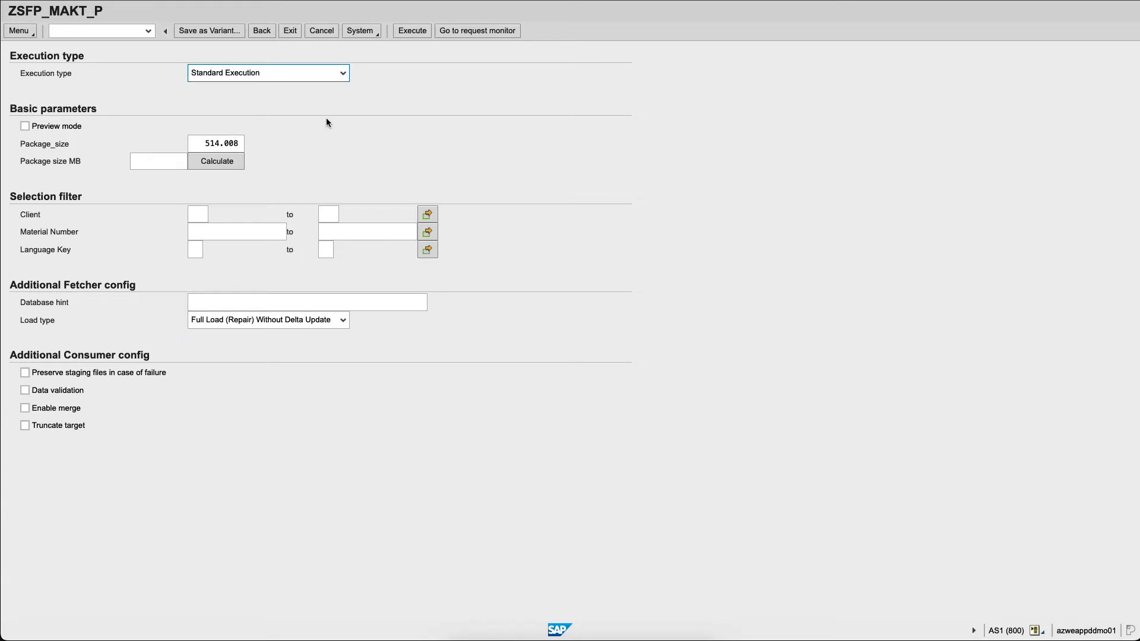
pyautogui.click(411, 31)
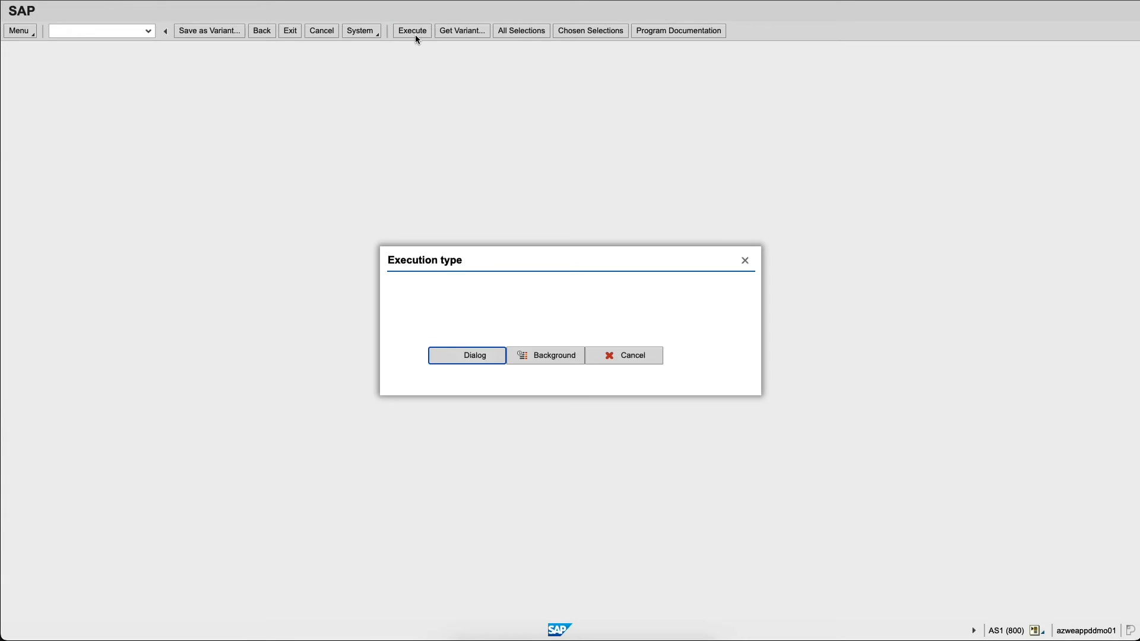
# Schedule the run as an immediate background job and view it in the request monitor.
pyautogui.click(545, 356)
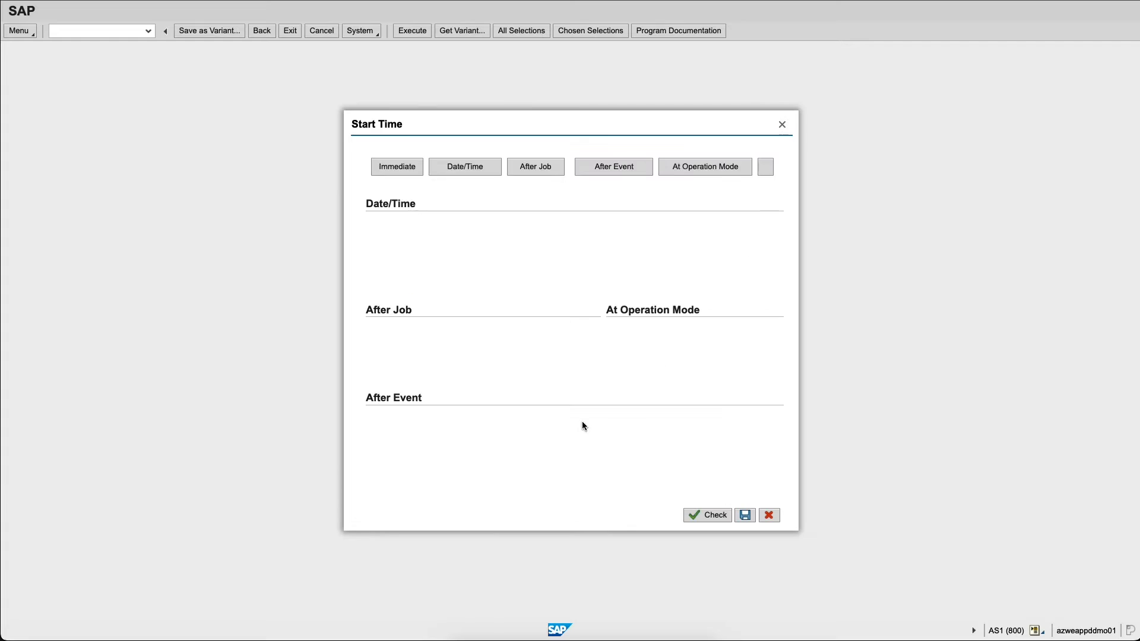
pyautogui.click(397, 166)
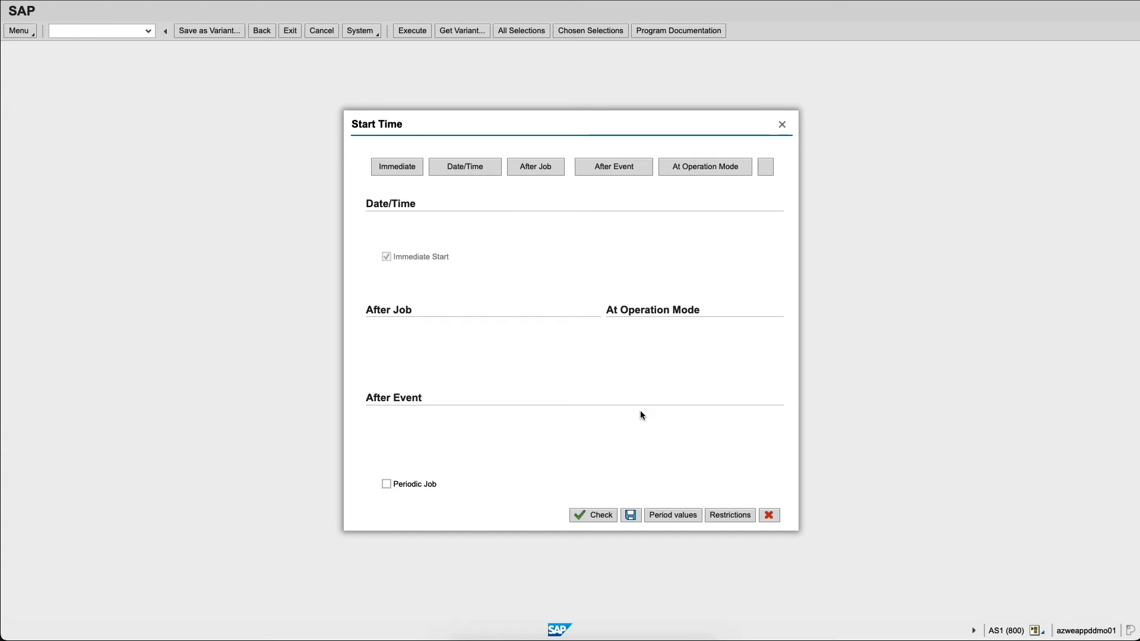
pyautogui.moveTo(631, 515)
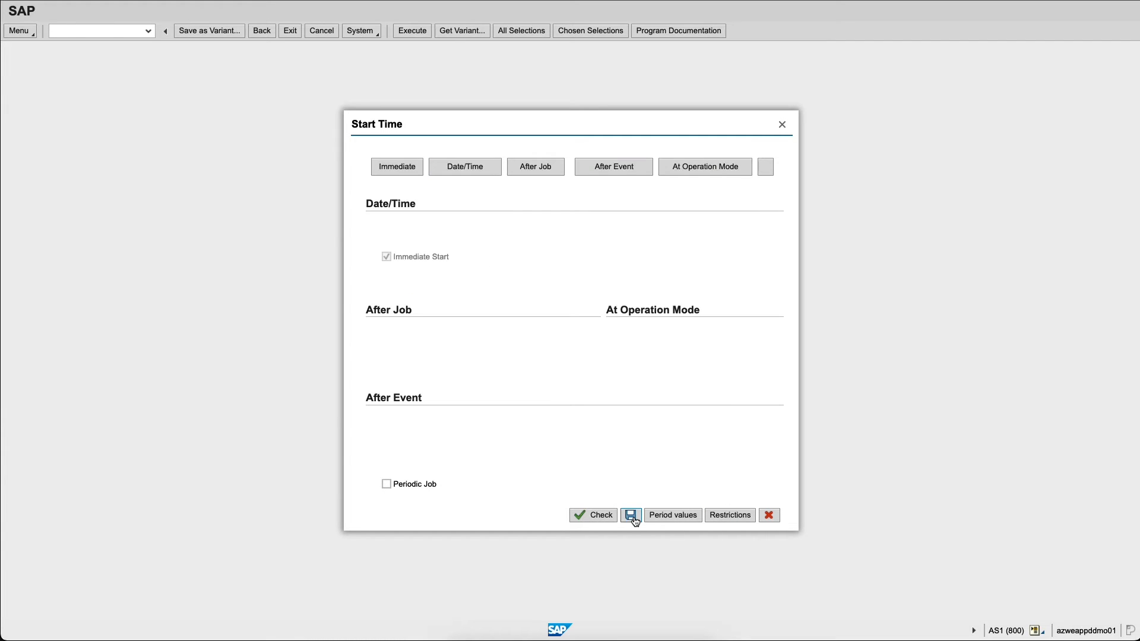
pyautogui.click(632, 514)
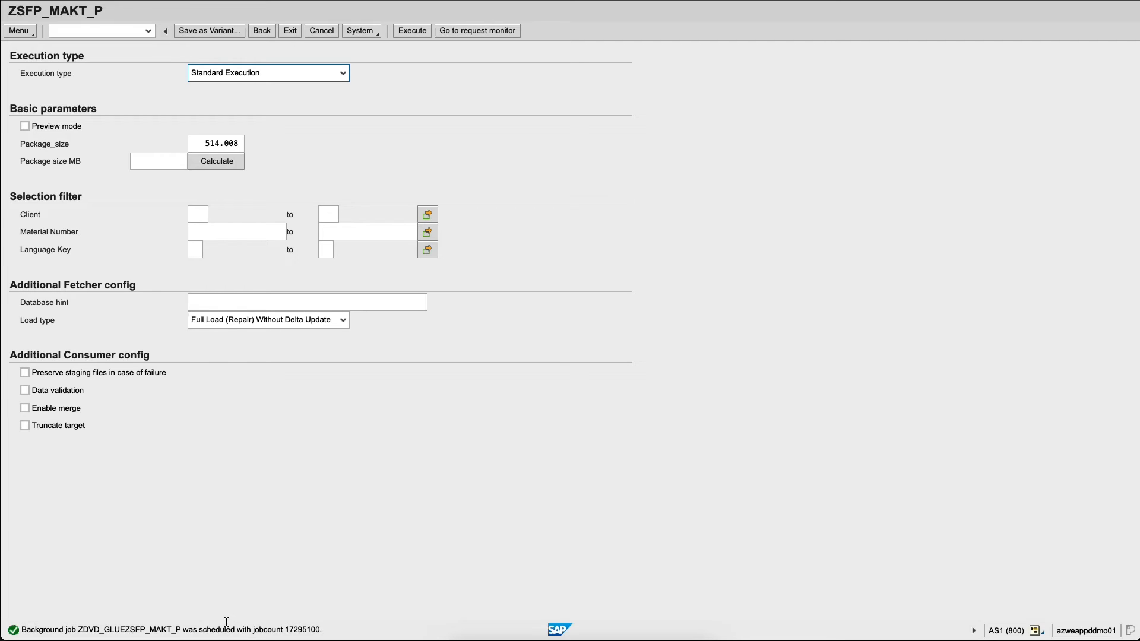
pyautogui.moveTo(317, 491)
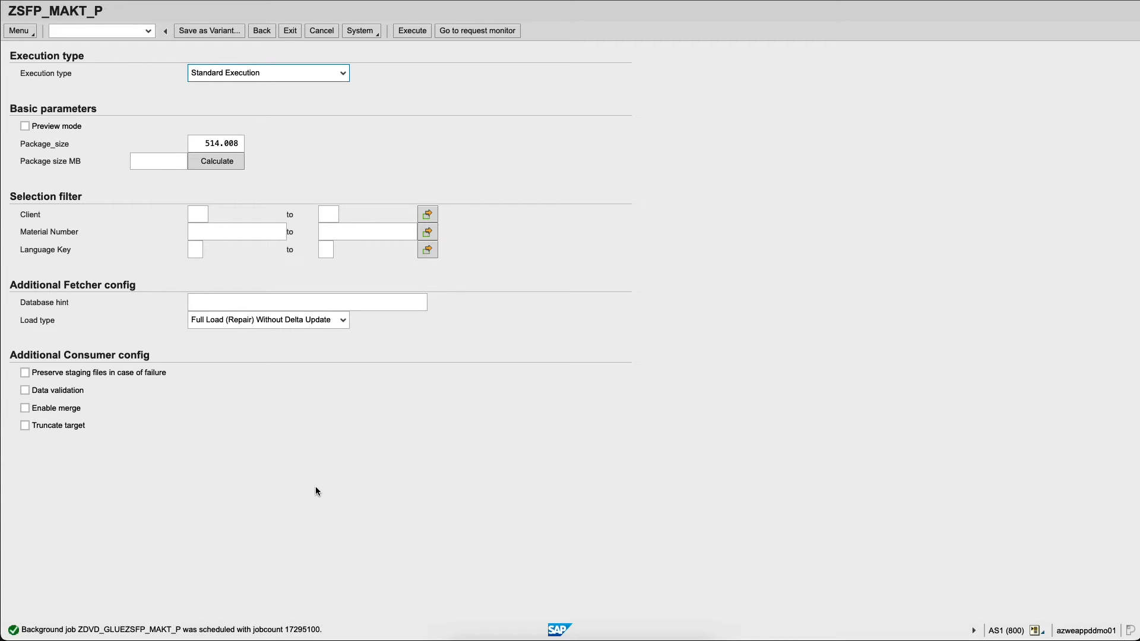
pyautogui.click(477, 31)
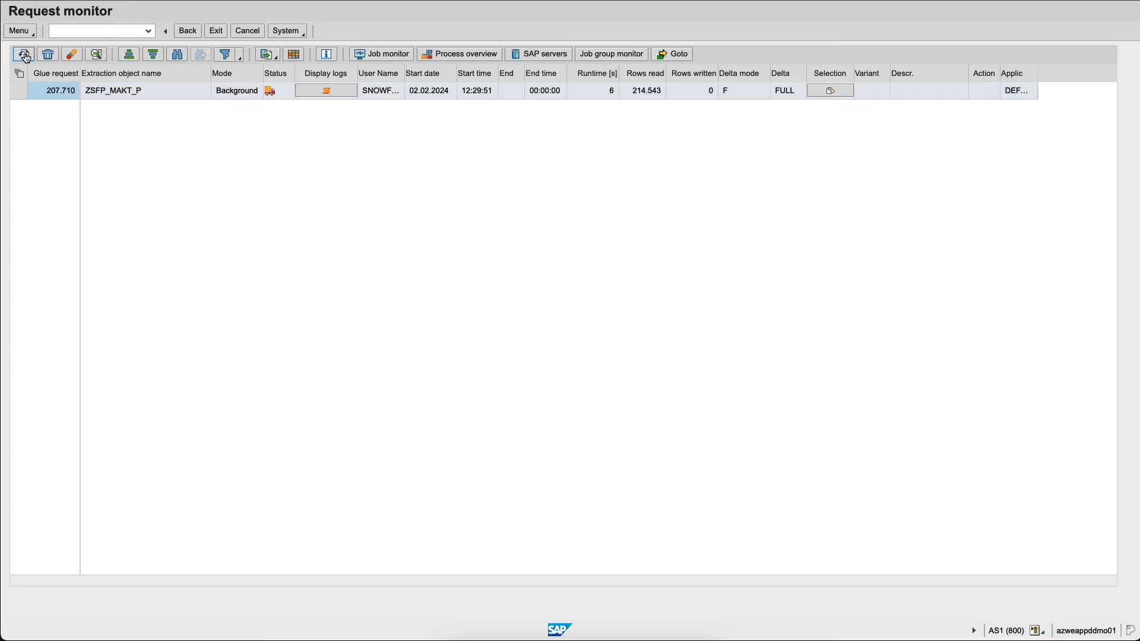
# Refresh the request monitor until ZSFP_MAKT_P shows 214,543 rows read and written.
pyautogui.click(21, 54)
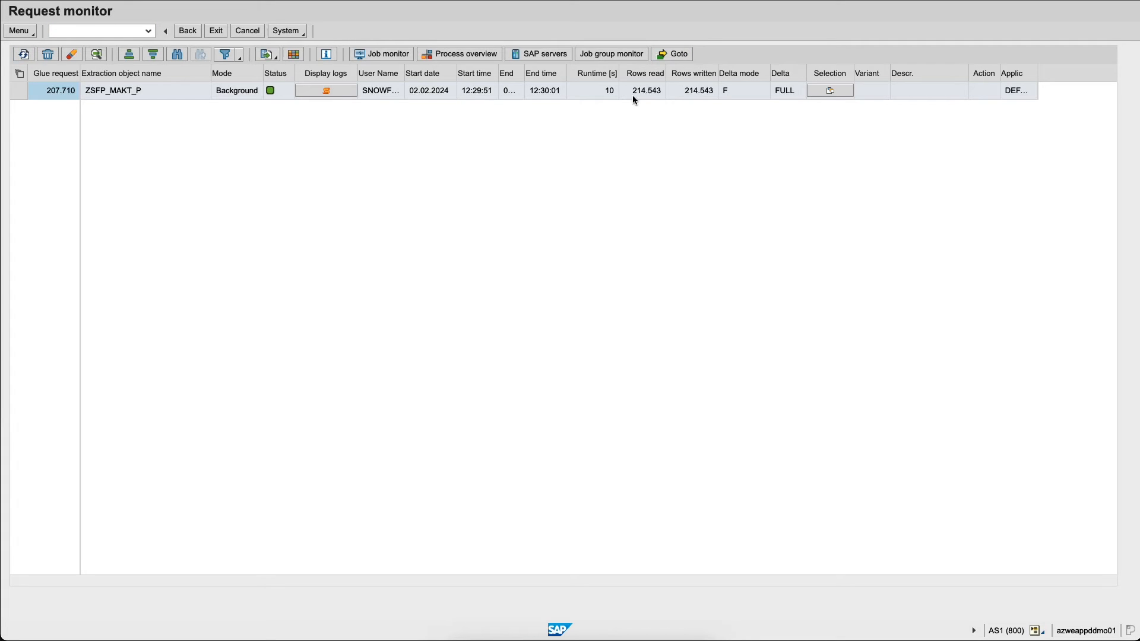
pyautogui.moveTo(646, 112)
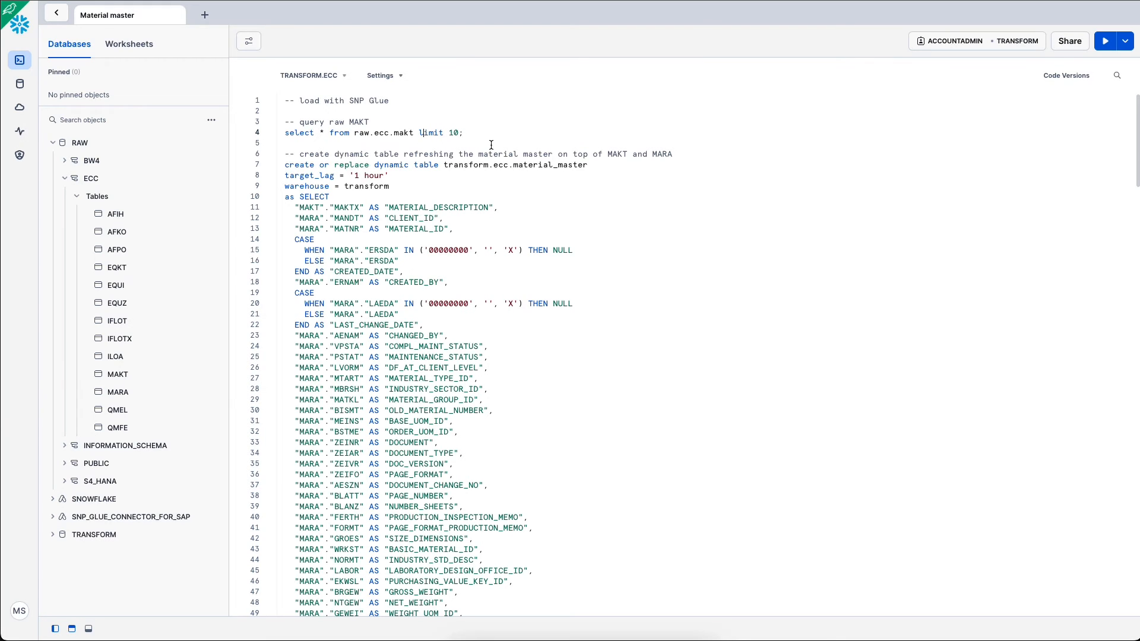
# Select the CREATE OR REPLACE DYNAMIC TABLE material_master statement in the worksheet.
pyautogui.click(1106, 40)
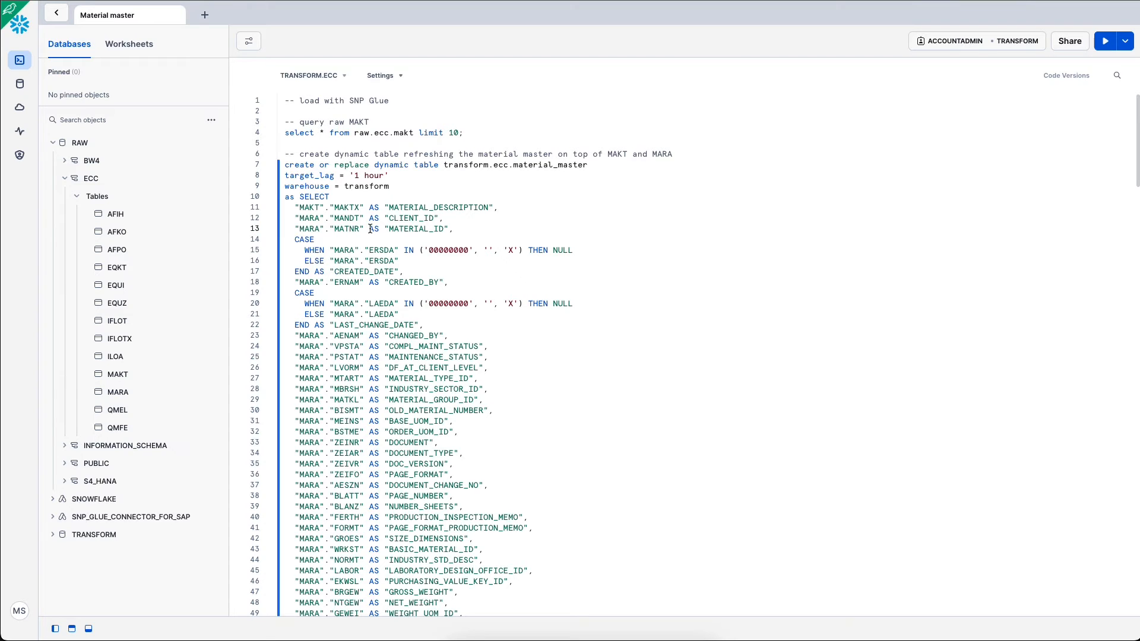
pyautogui.click(1106, 40)
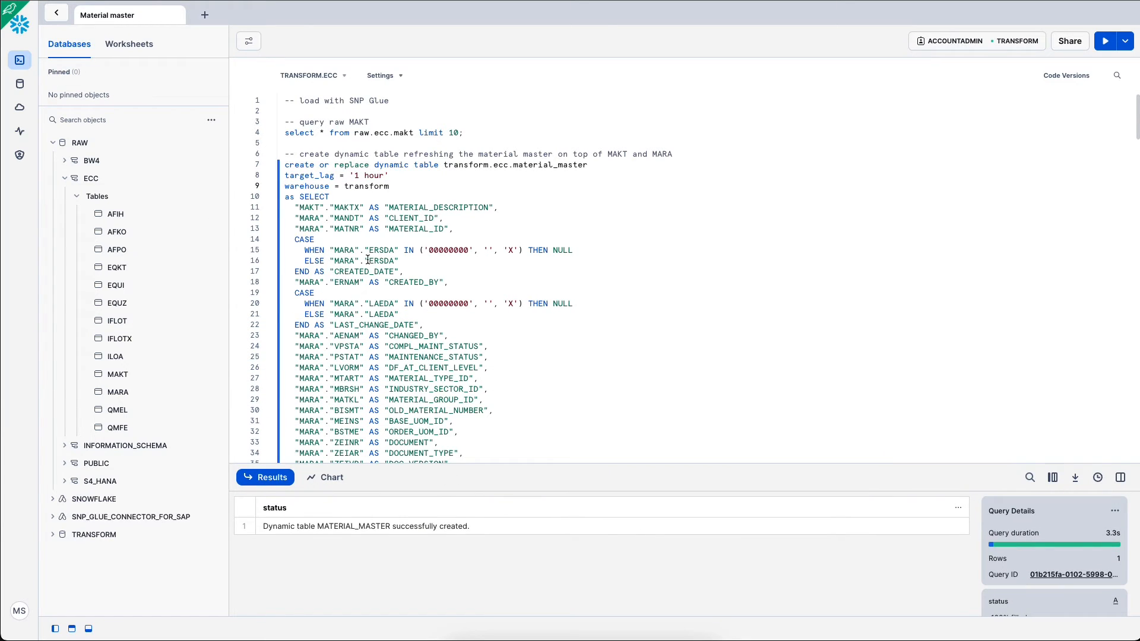
pyautogui.moveTo(310, 212)
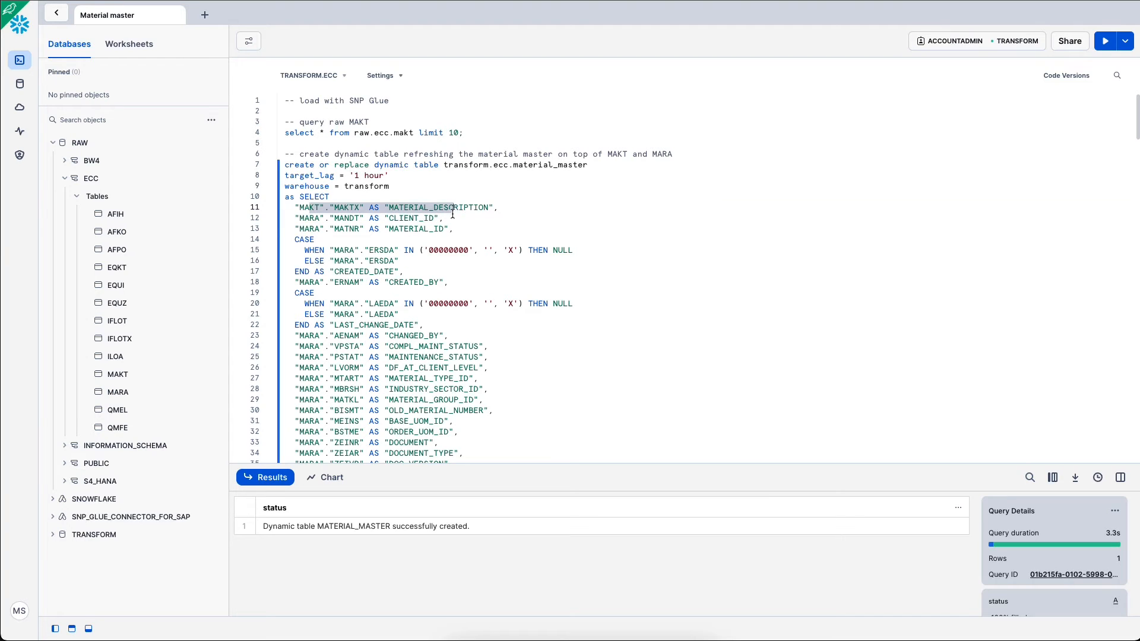
# Review the dynamic table definition and run 'select * from transform.ecc.material_master;'.
pyautogui.scroll(-3)
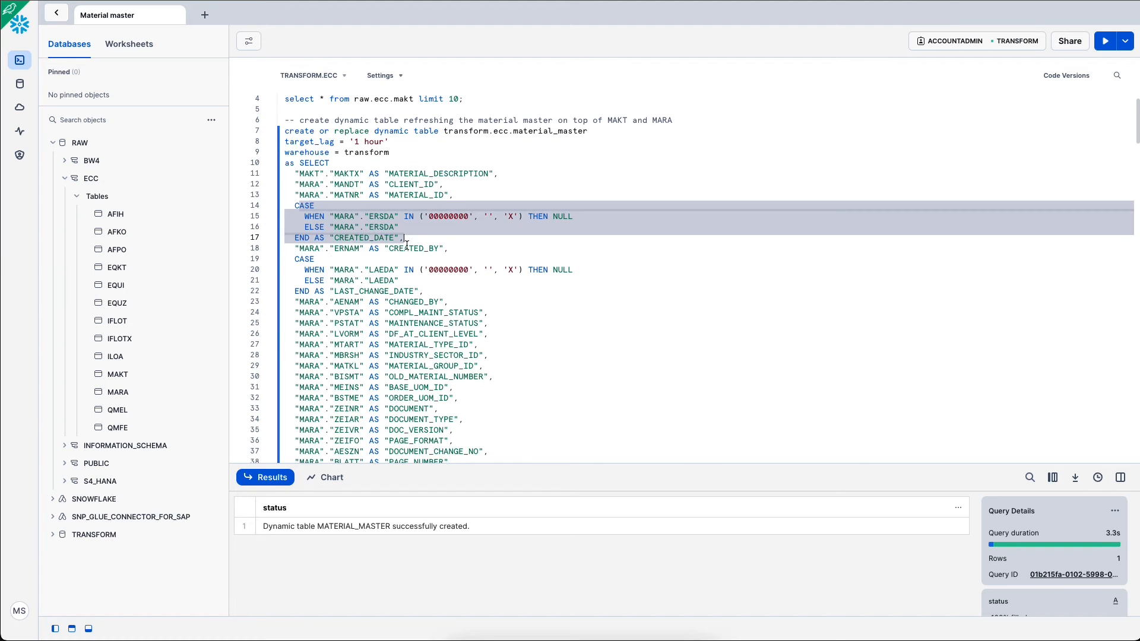
pyautogui.scroll(-3)
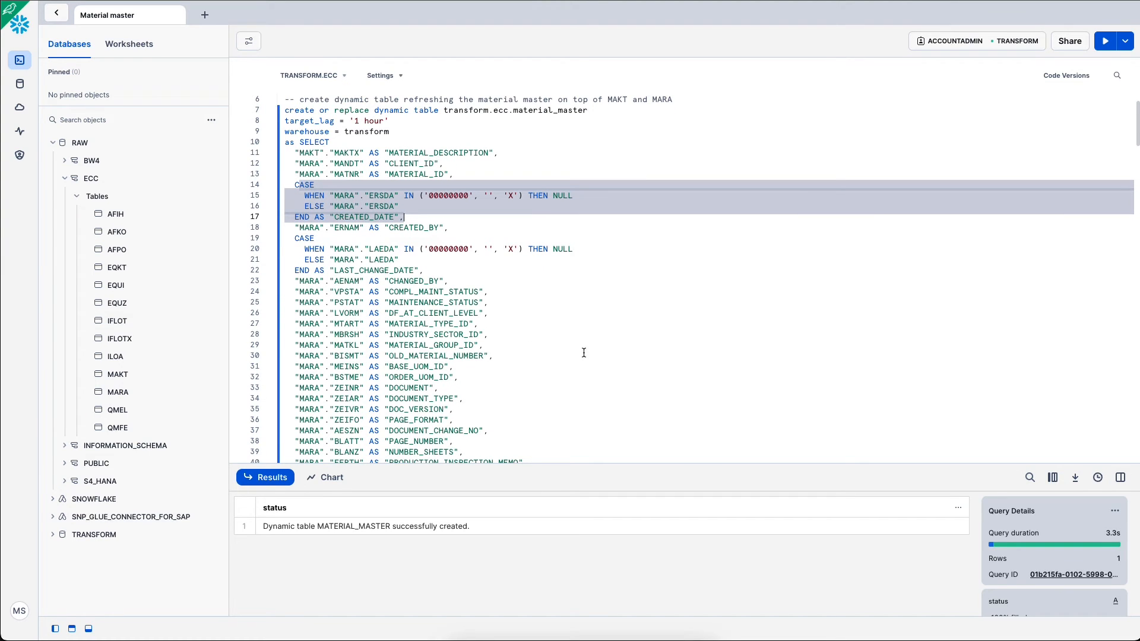
pyautogui.scroll(-3)
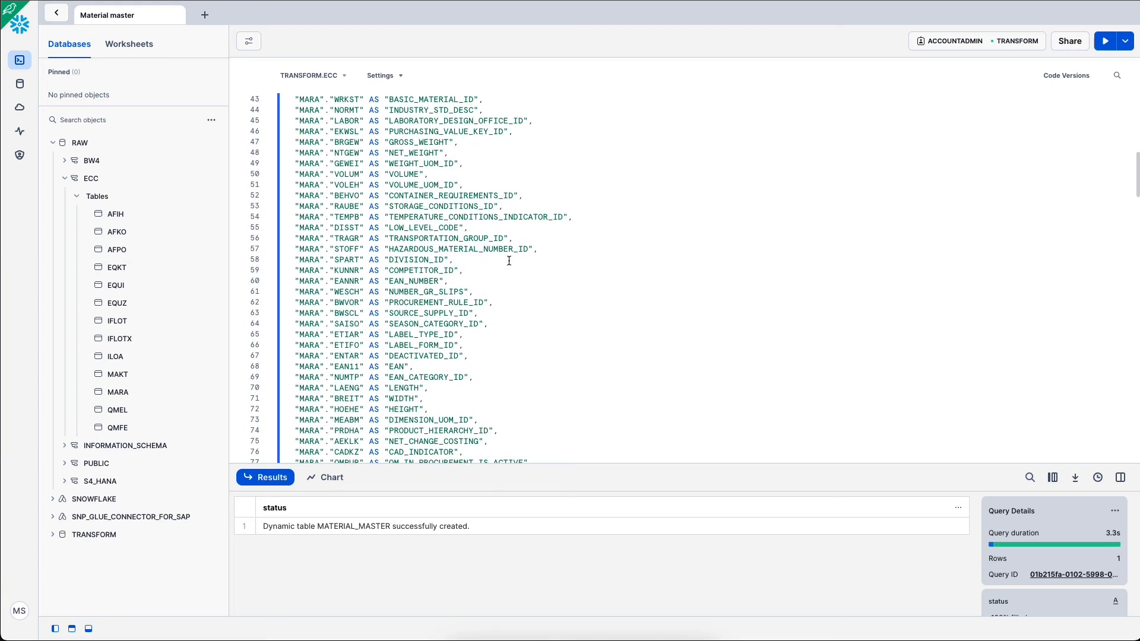
pyautogui.scroll(-3)
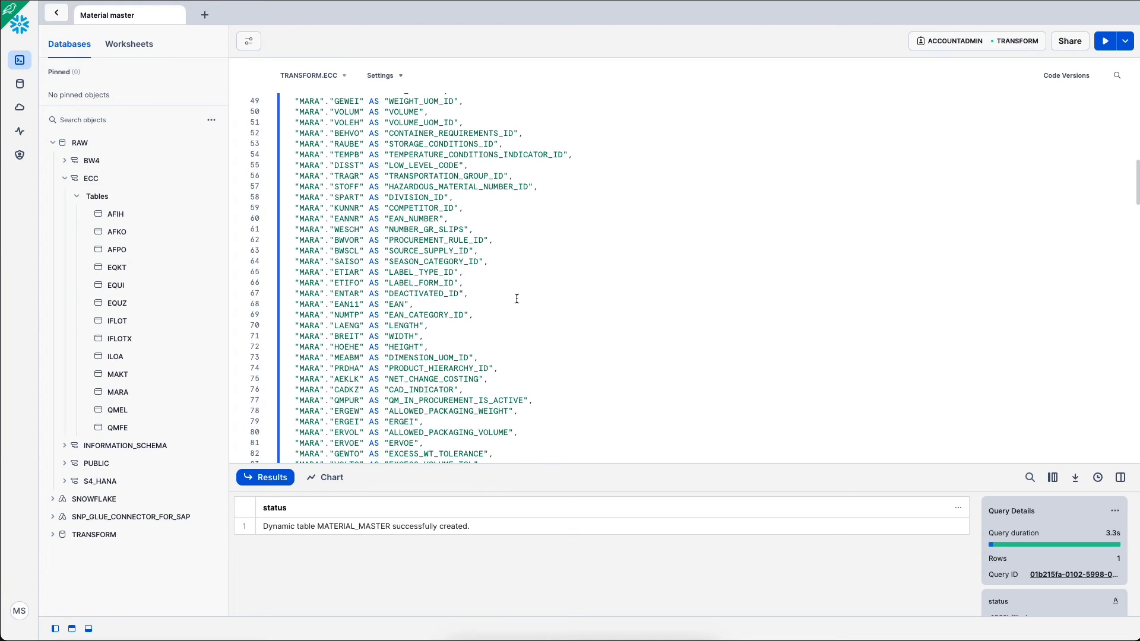
pyautogui.moveTo(395, 295)
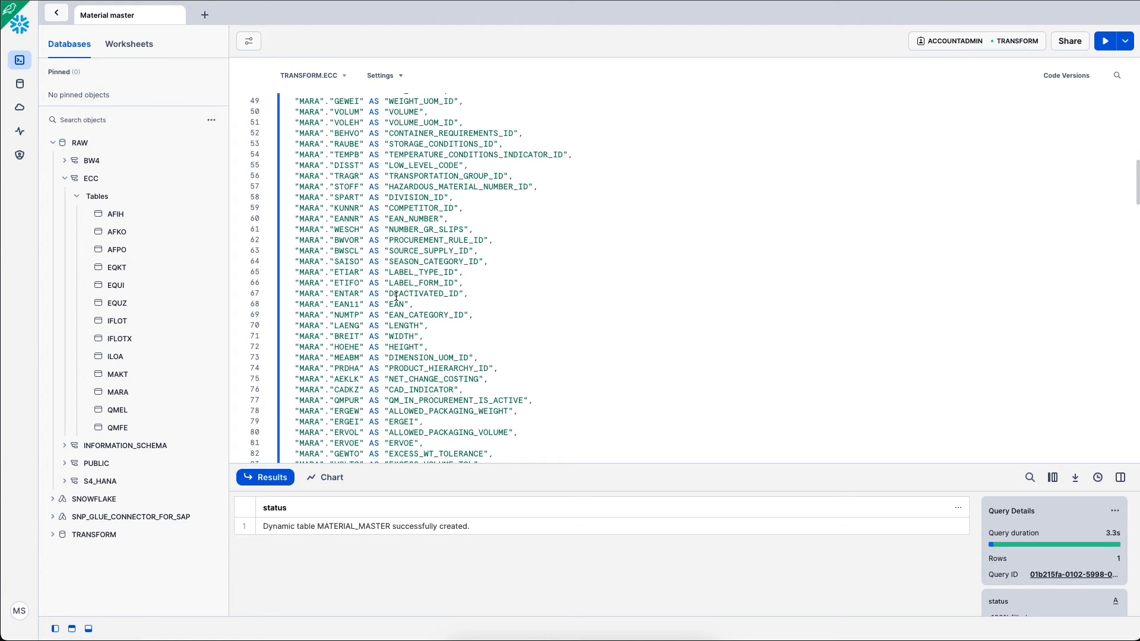
pyautogui.scroll(-3)
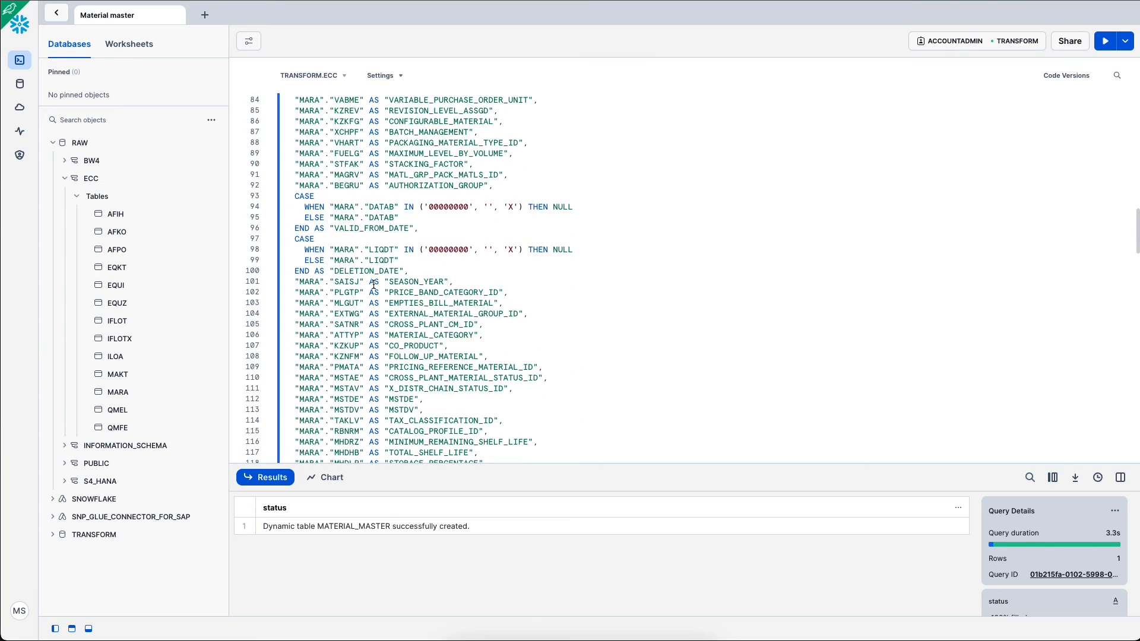
pyautogui.scroll(-3)
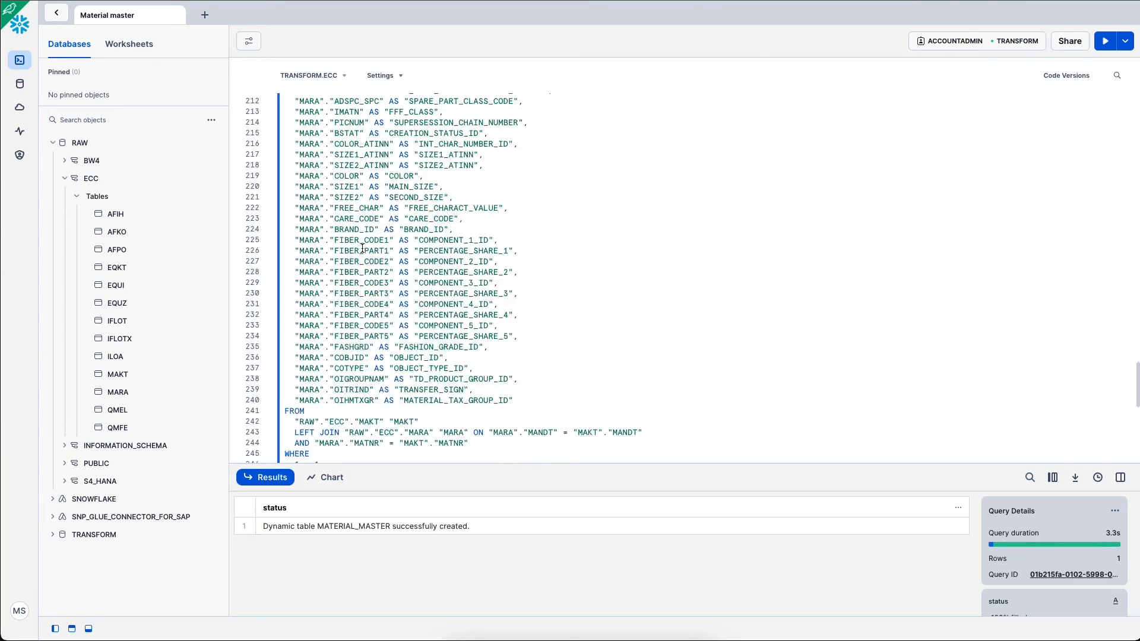
pyautogui.scroll(-3)
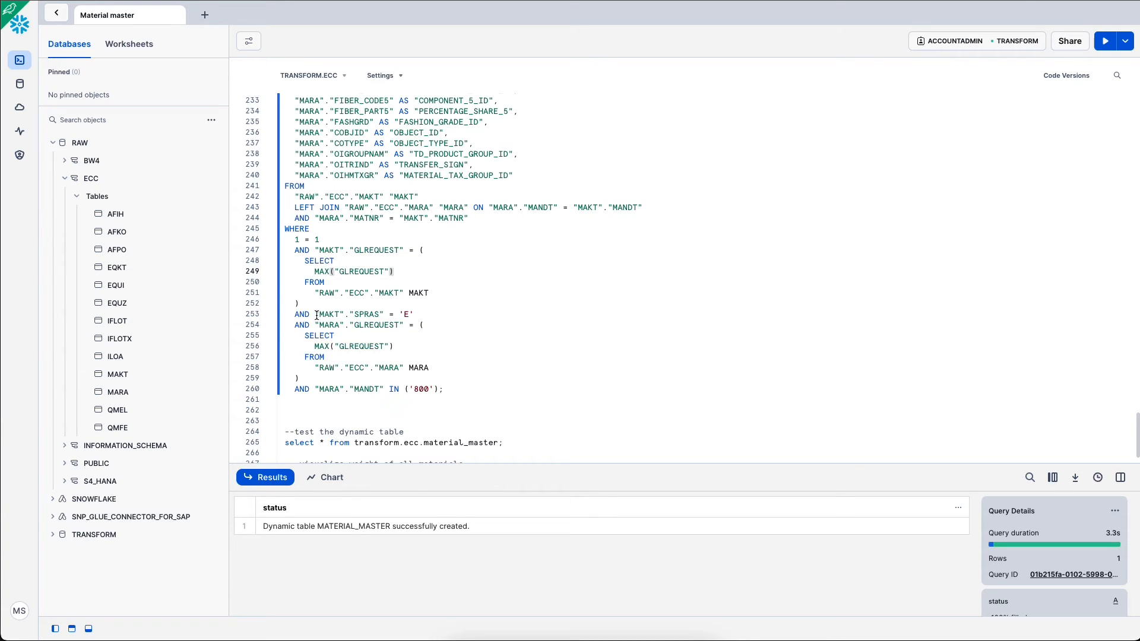
pyautogui.moveTo(314, 314); pyautogui.dragTo(414, 314)
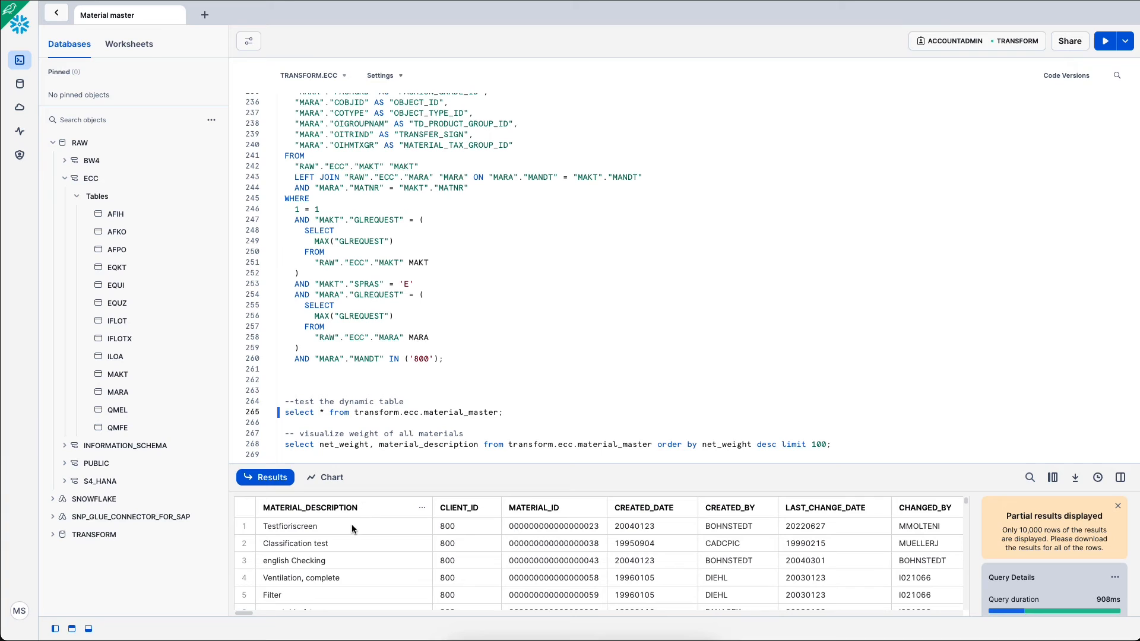
pyautogui.moveTo(338, 530)
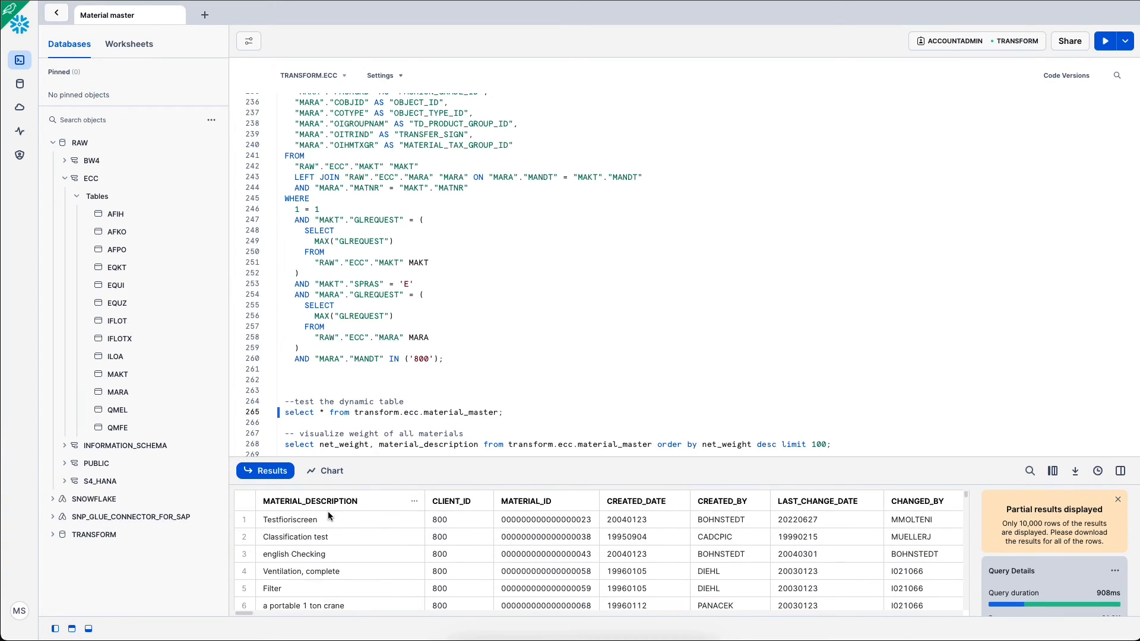
pyautogui.click(289, 520)
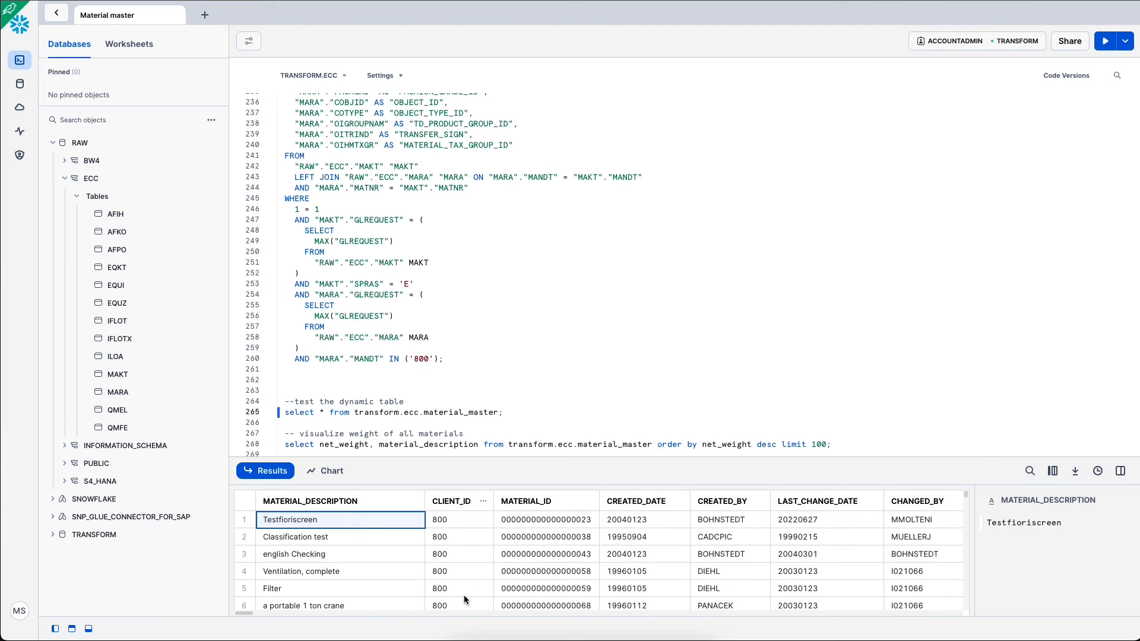
pyautogui.click(678, 520)
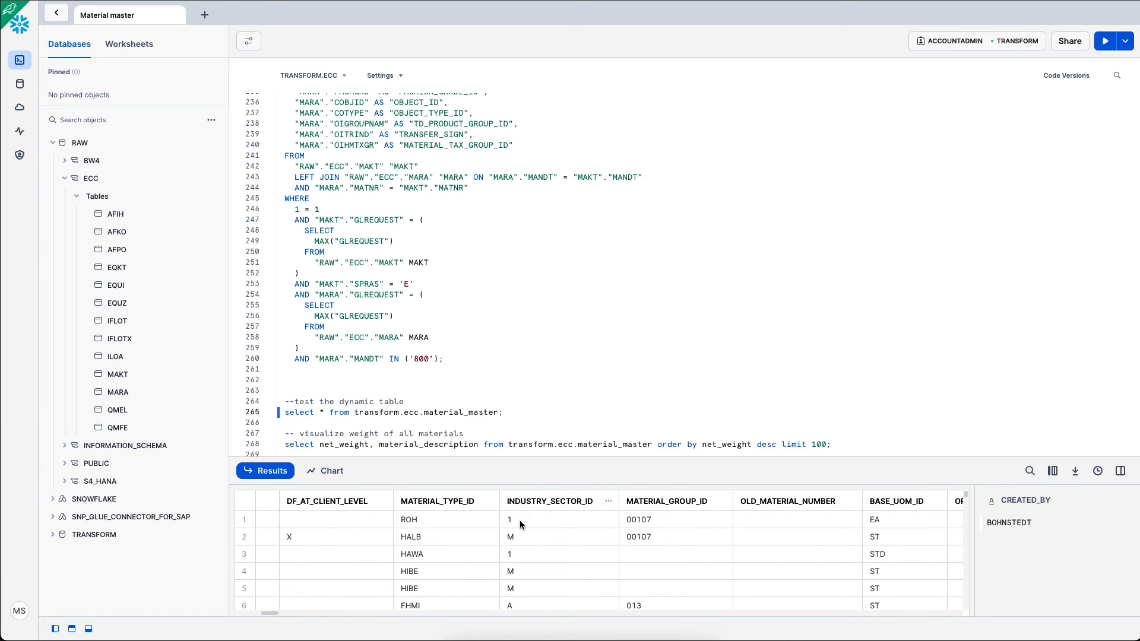
pyautogui.click(437, 520)
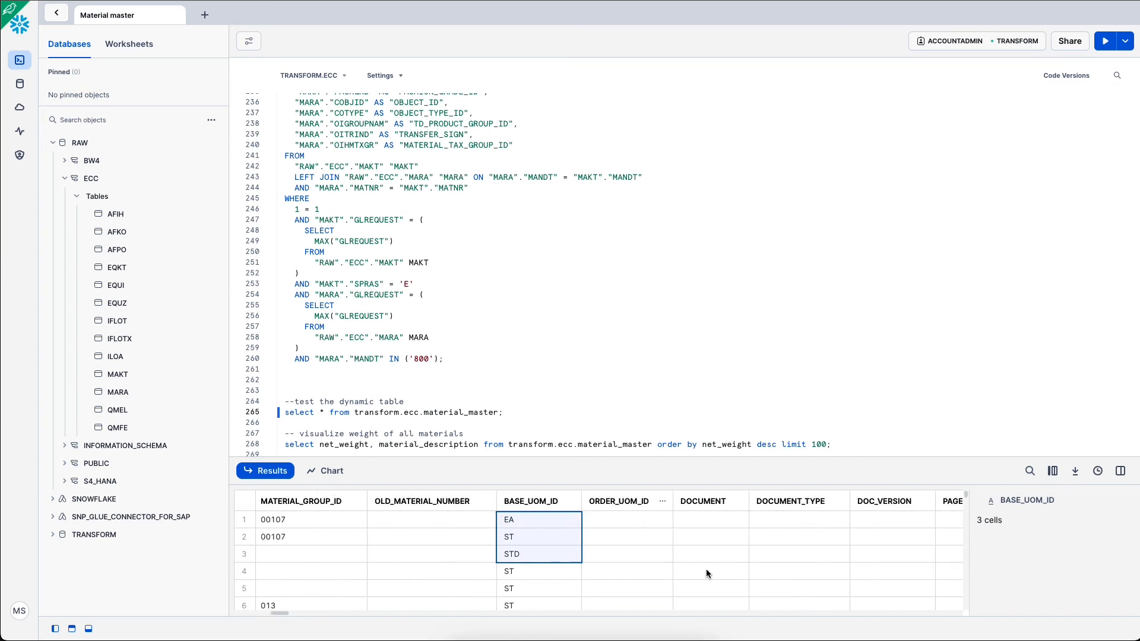
pyautogui.hscroll(3)
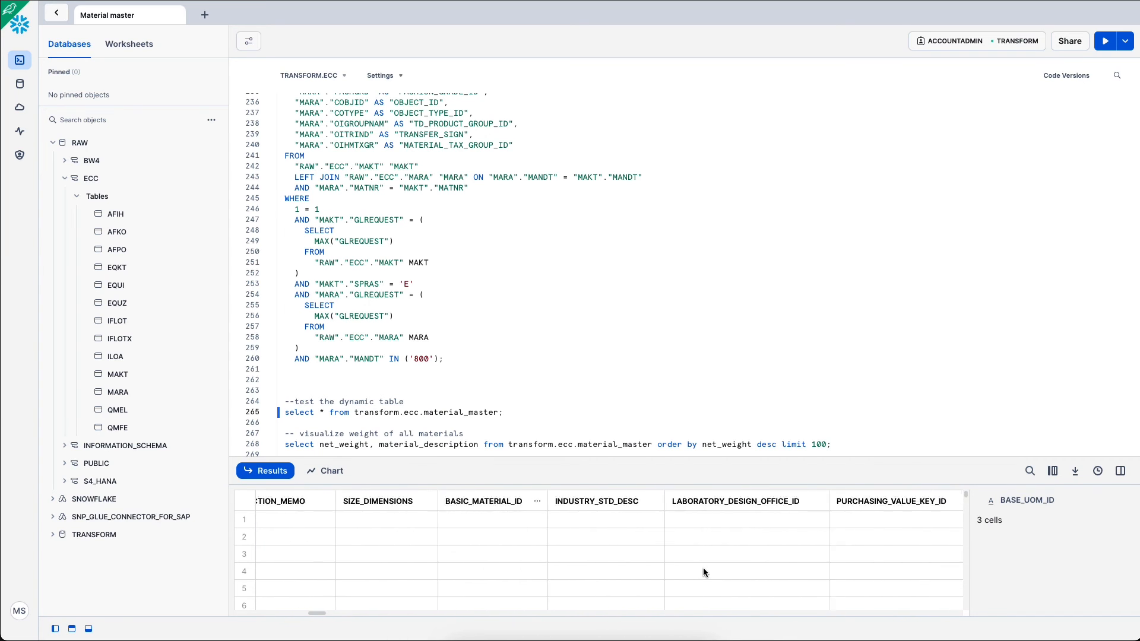
pyautogui.hscroll(3)
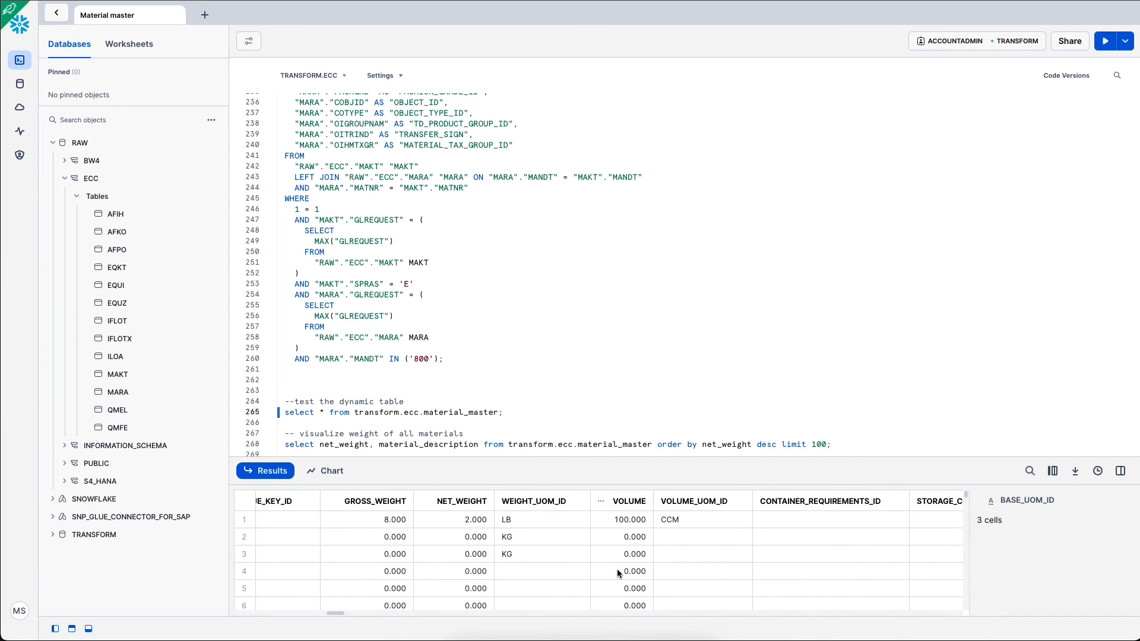
pyautogui.click(453, 537)
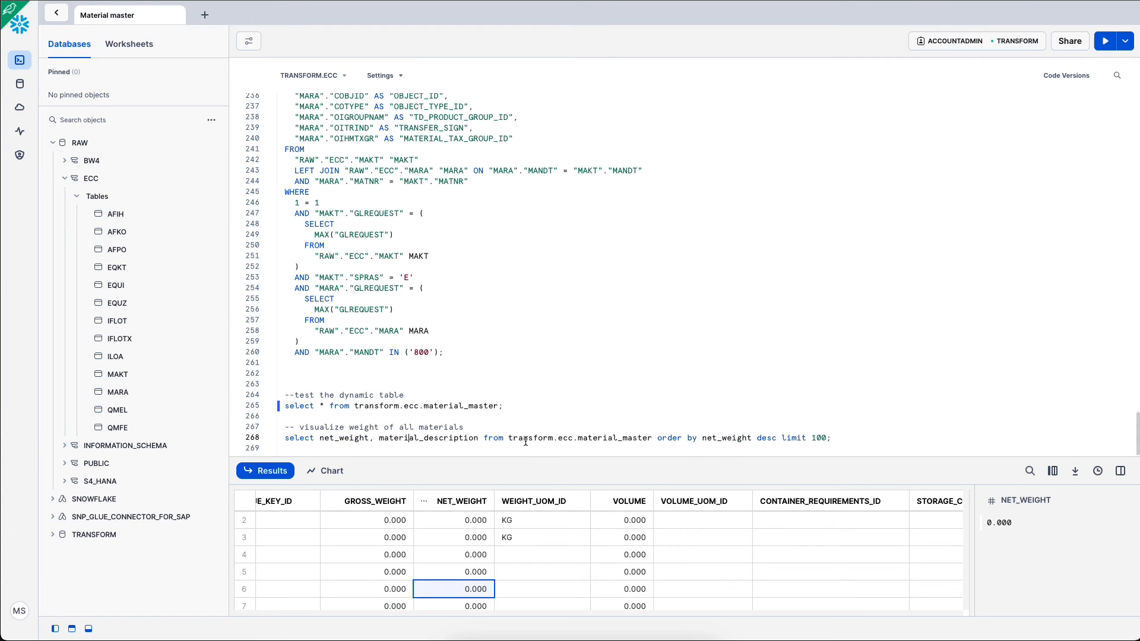
# Run the 'visualize weight' top-100 query and chart net weight per material description as bars.
pyautogui.click(1105, 40)
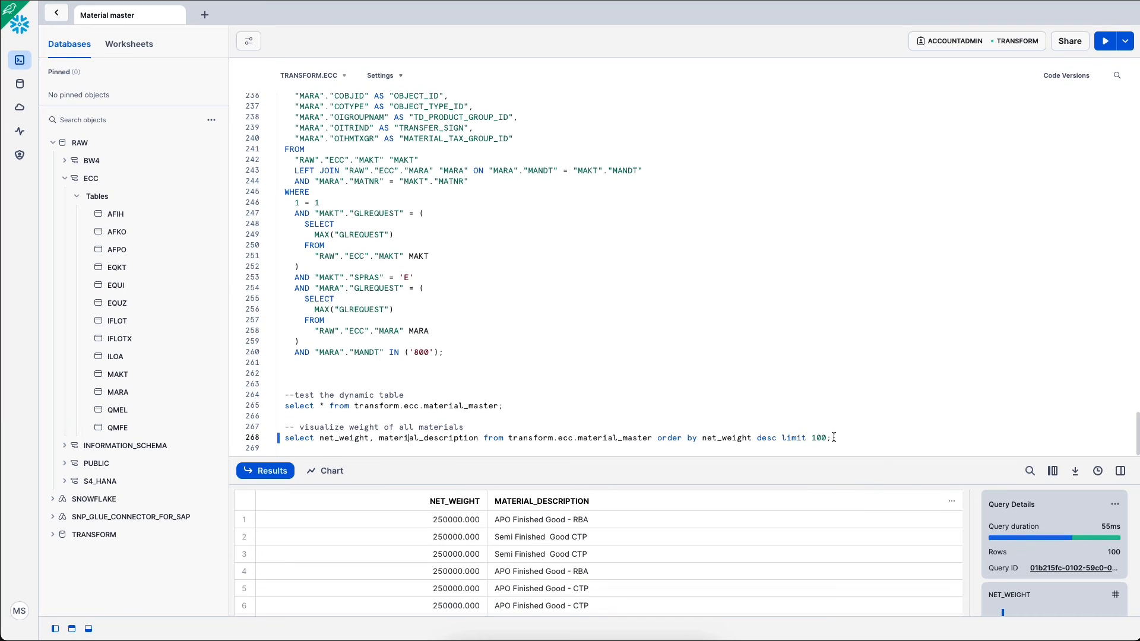
pyautogui.click(331, 470)
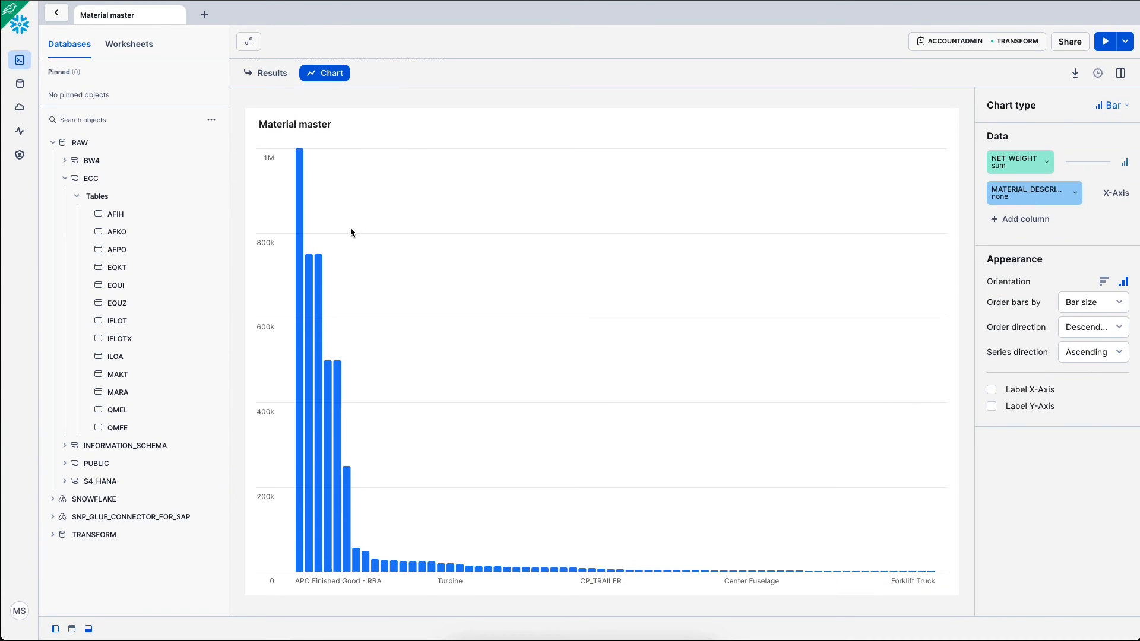
pyautogui.moveTo(306, 289)
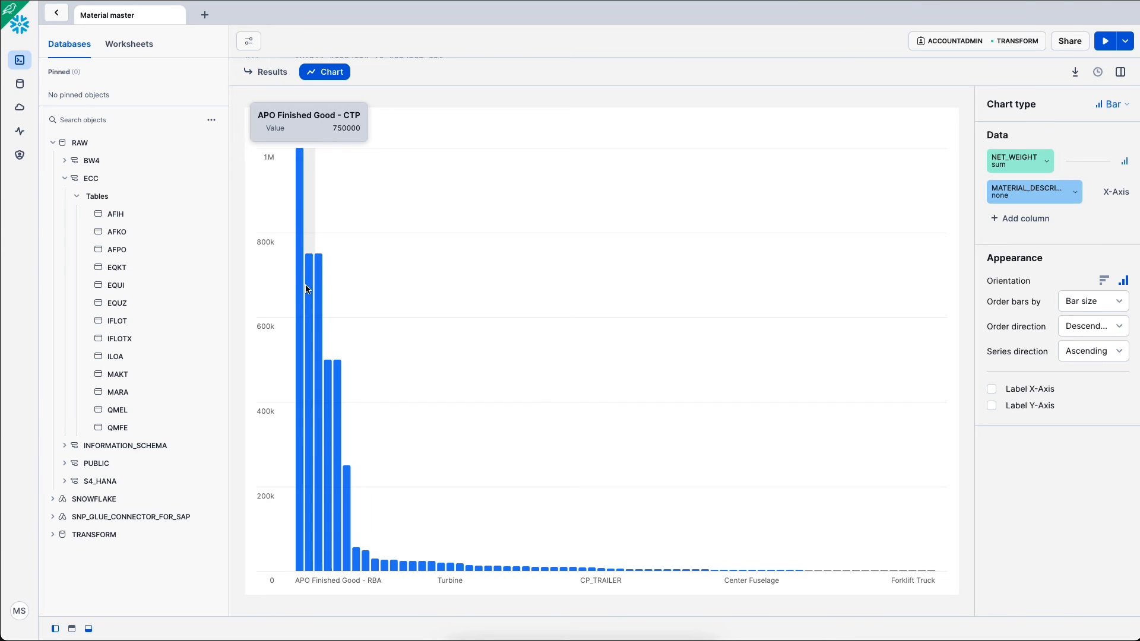
pyautogui.moveTo(330, 416)
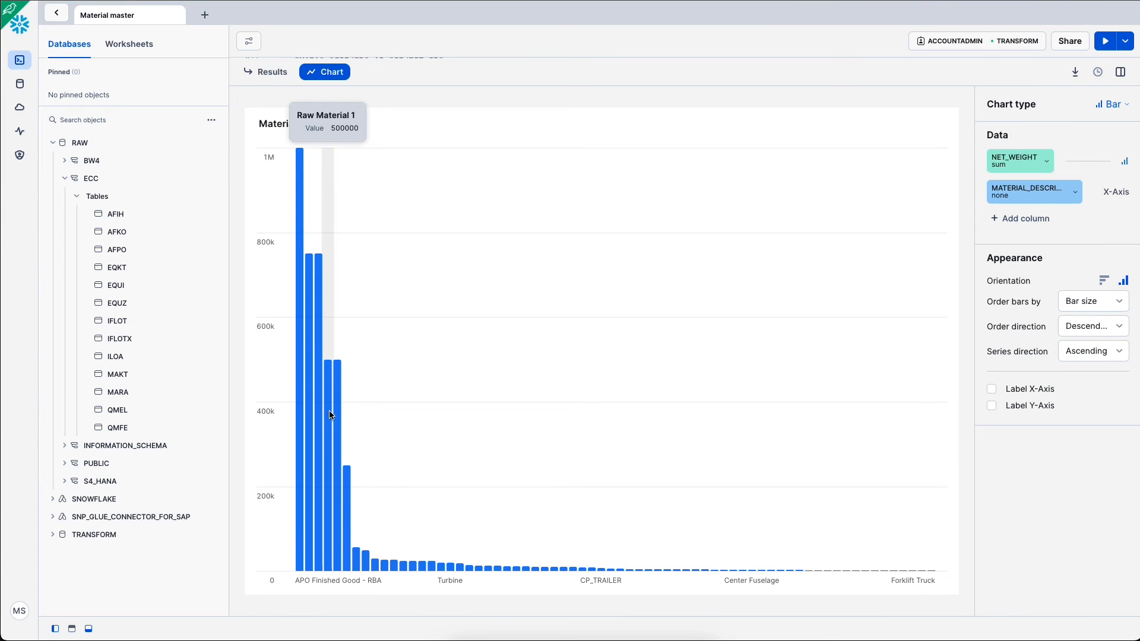
pyautogui.moveTo(501, 570)
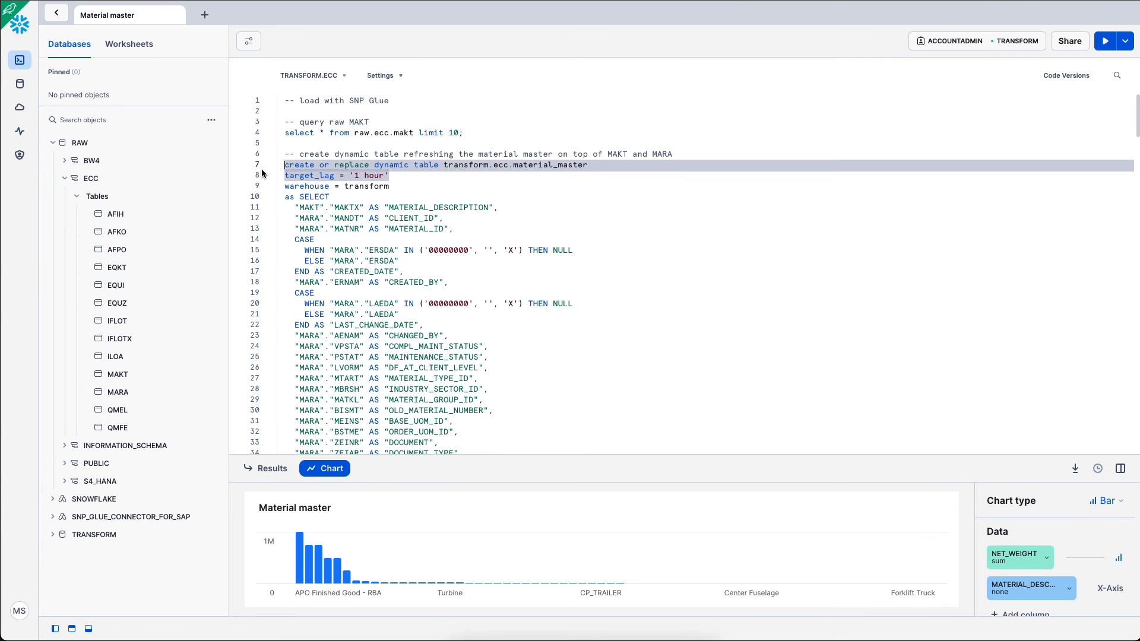
pyautogui.click(300, 169)
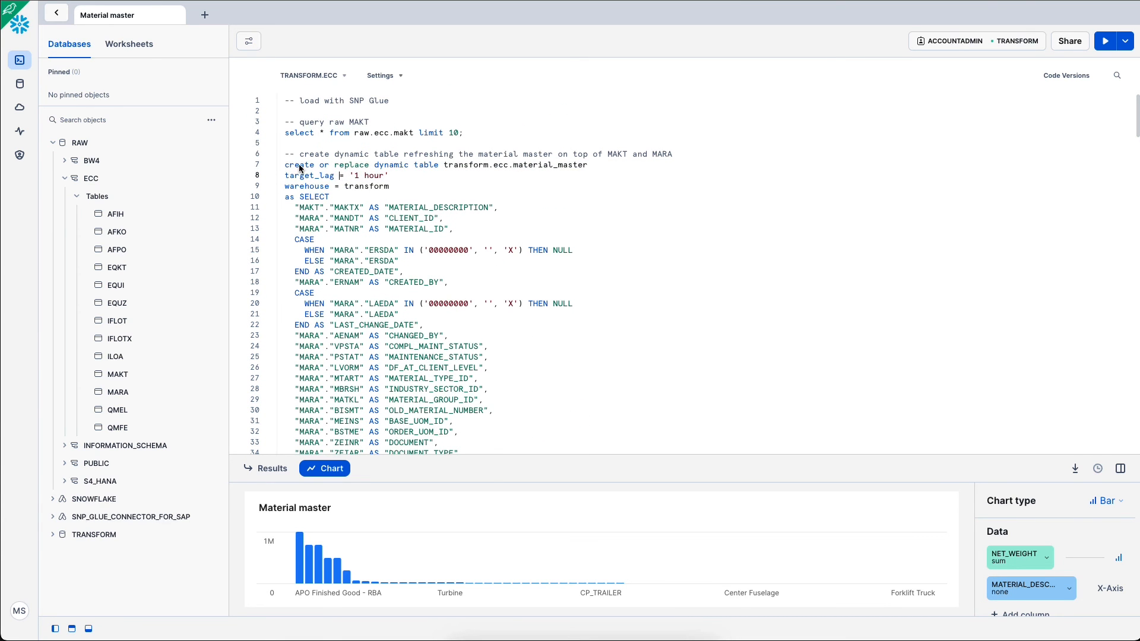
pyautogui.click(57, 14)
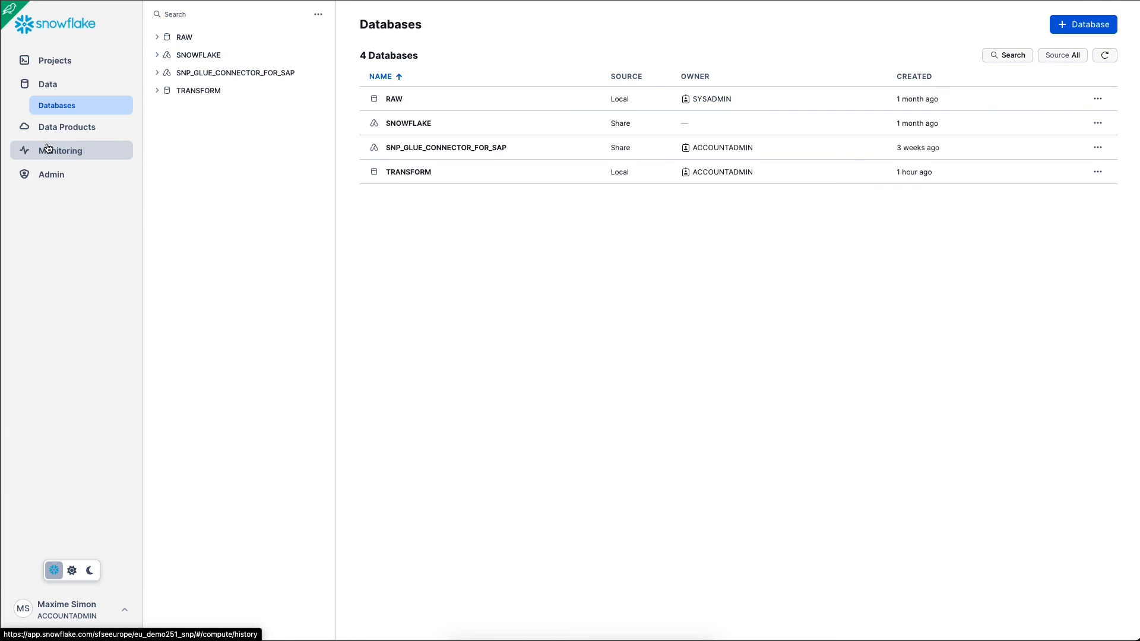
# Browse RAW > ECC > Tables, then TRANSFORM > ECC > Dynamic Tables to reach MATERIAL_MASTER.
pyautogui.click(184, 37)
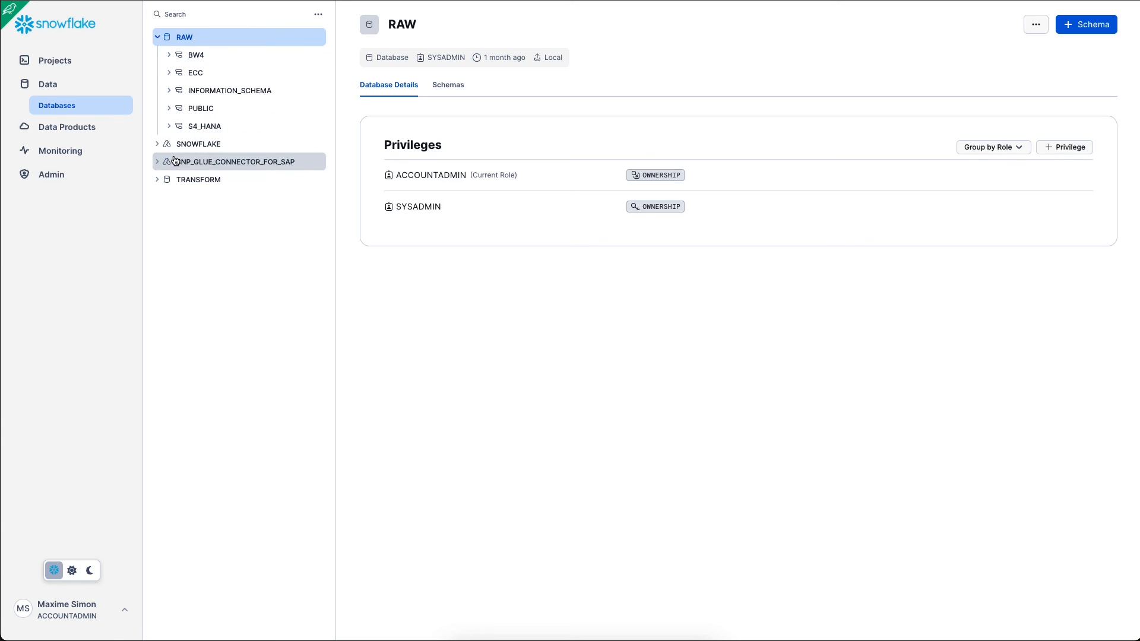
pyautogui.click(168, 72)
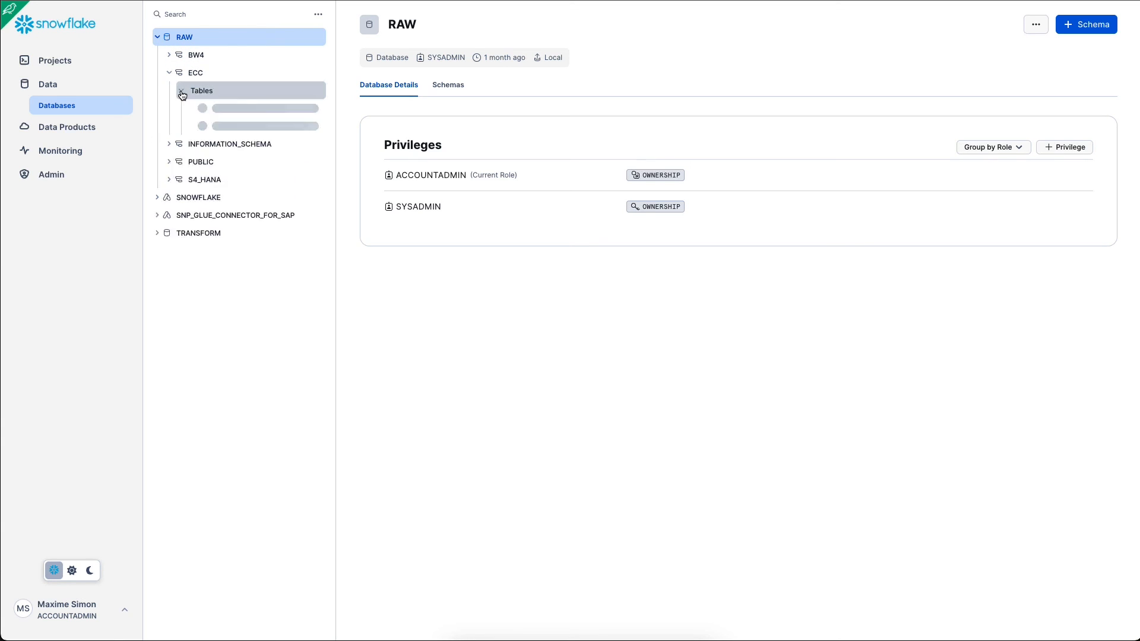
pyautogui.click(183, 94)
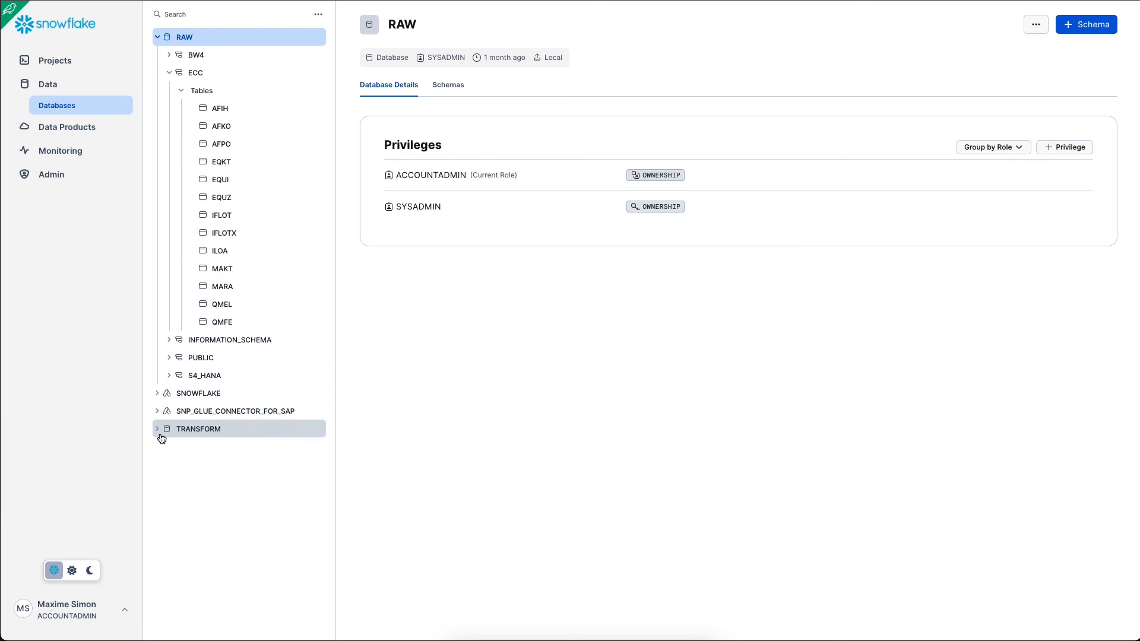
pyautogui.click(156, 429)
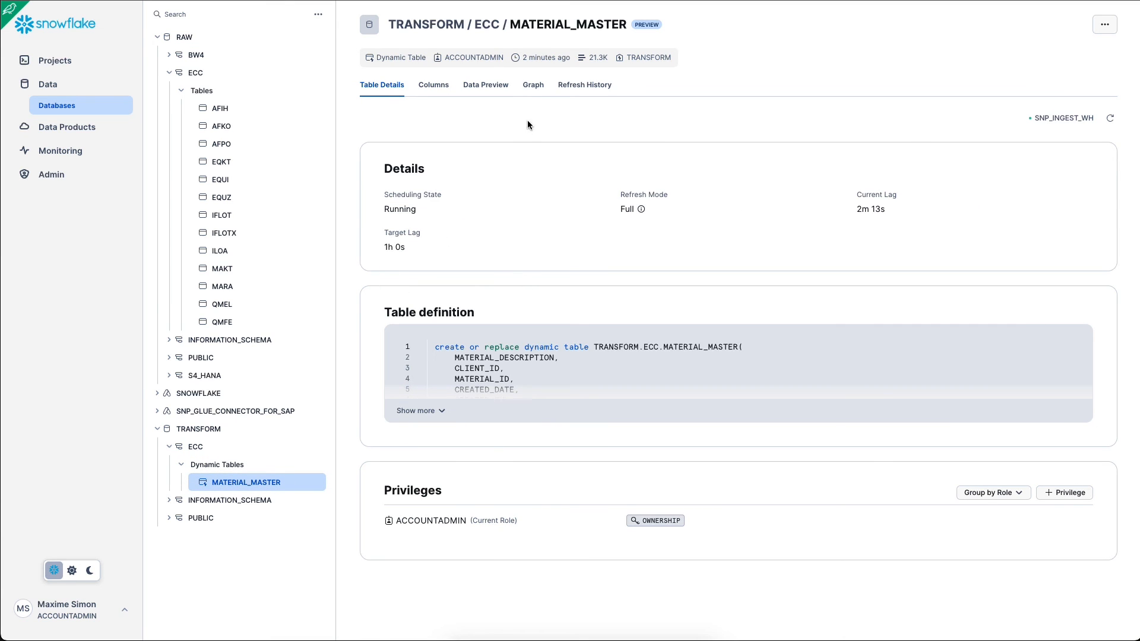
# View MATERIAL_MASTER's refresh history: 21 successful refreshes within the one-hour target lag.
pyautogui.click(584, 85)
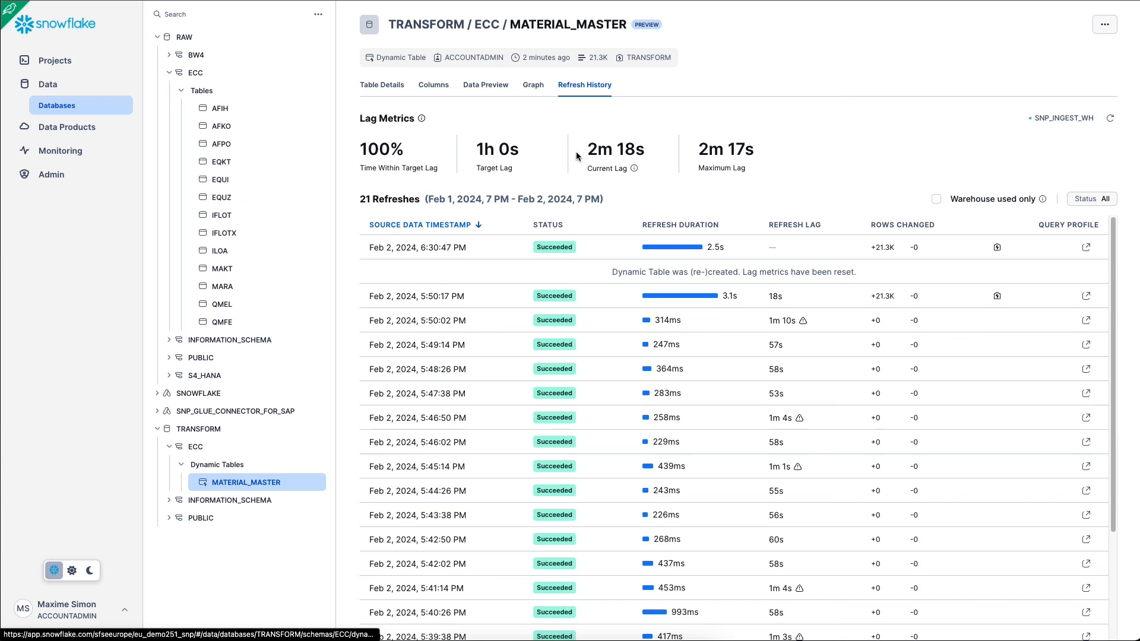
pyautogui.scroll(-3)
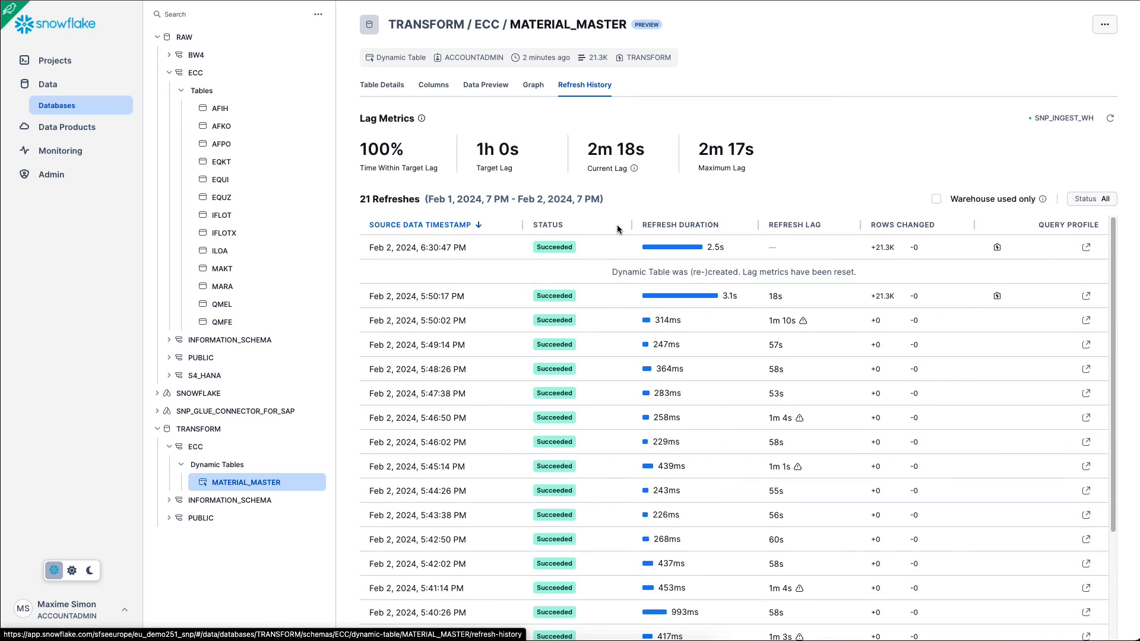
pyautogui.moveTo(648, 121)
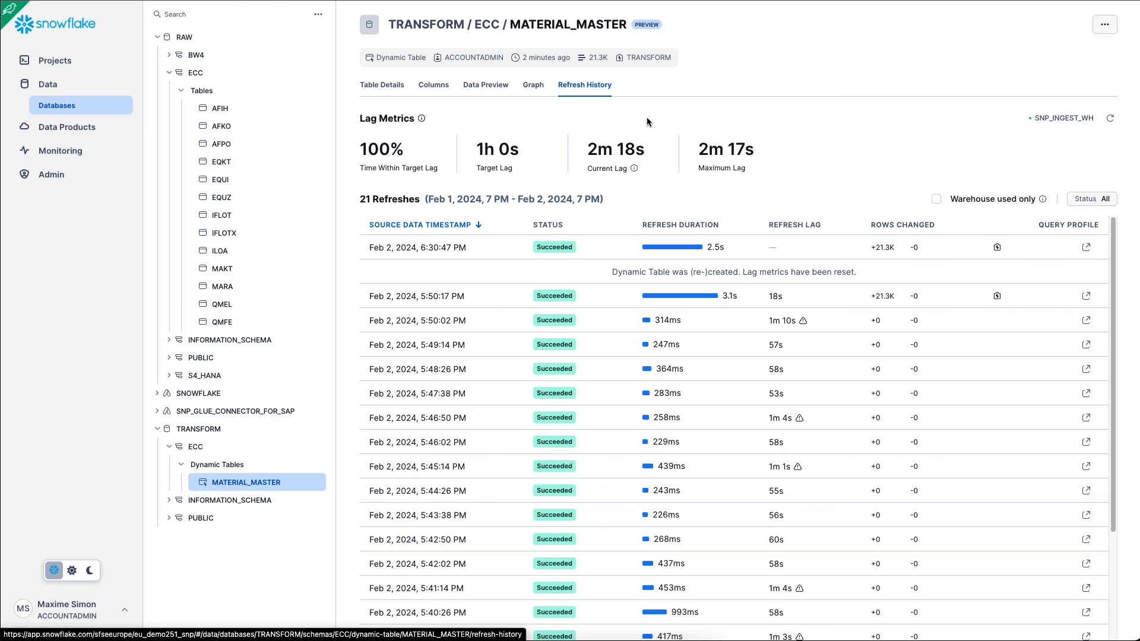